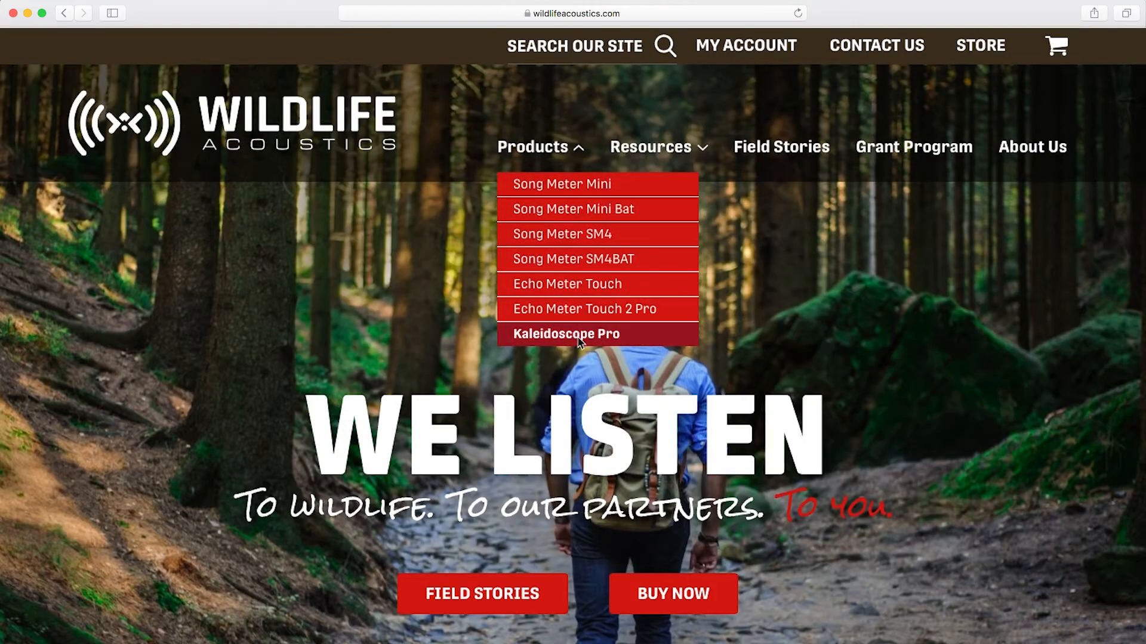
Browse the Kaleidoscope Pro product page down to its Helpful Resources section.
left_click(565, 333)
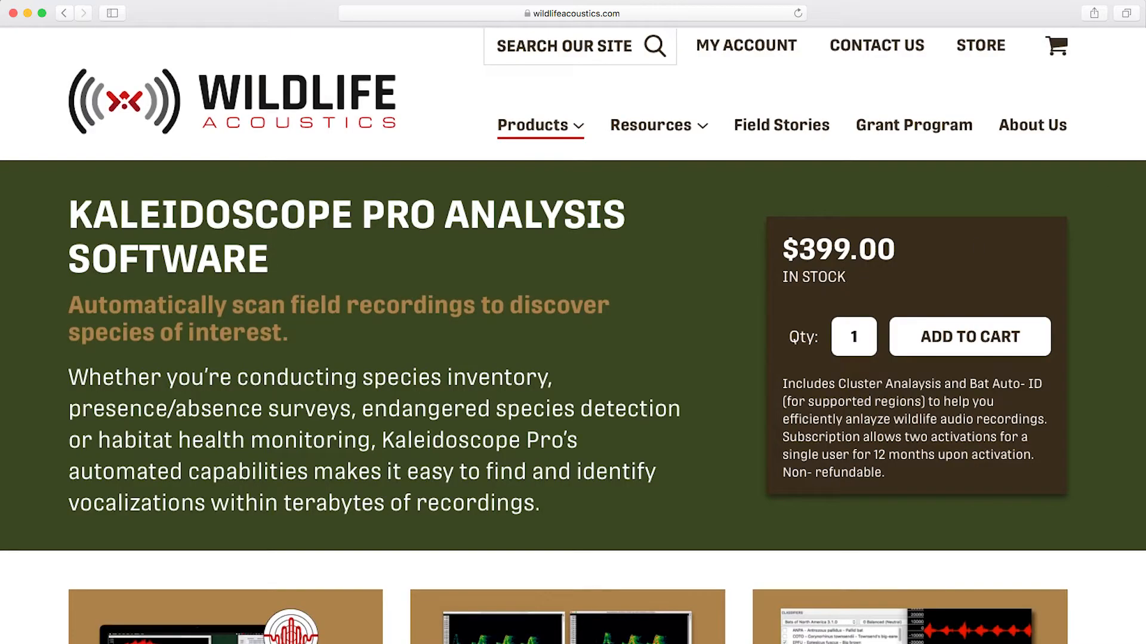
scroll("down", 3)
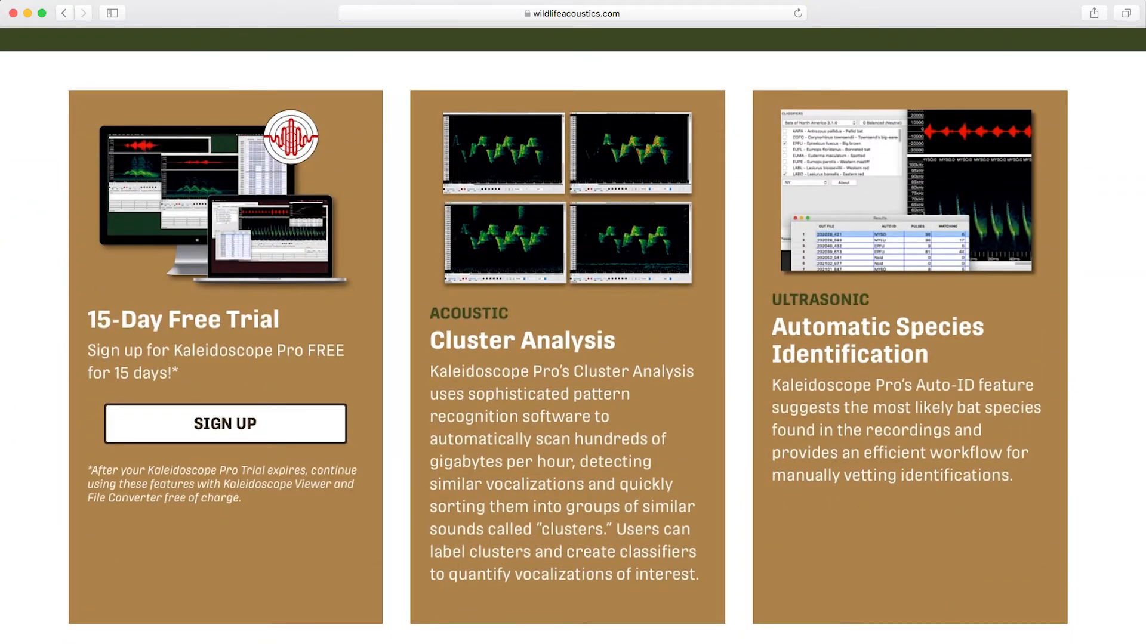
scroll("down", 3)
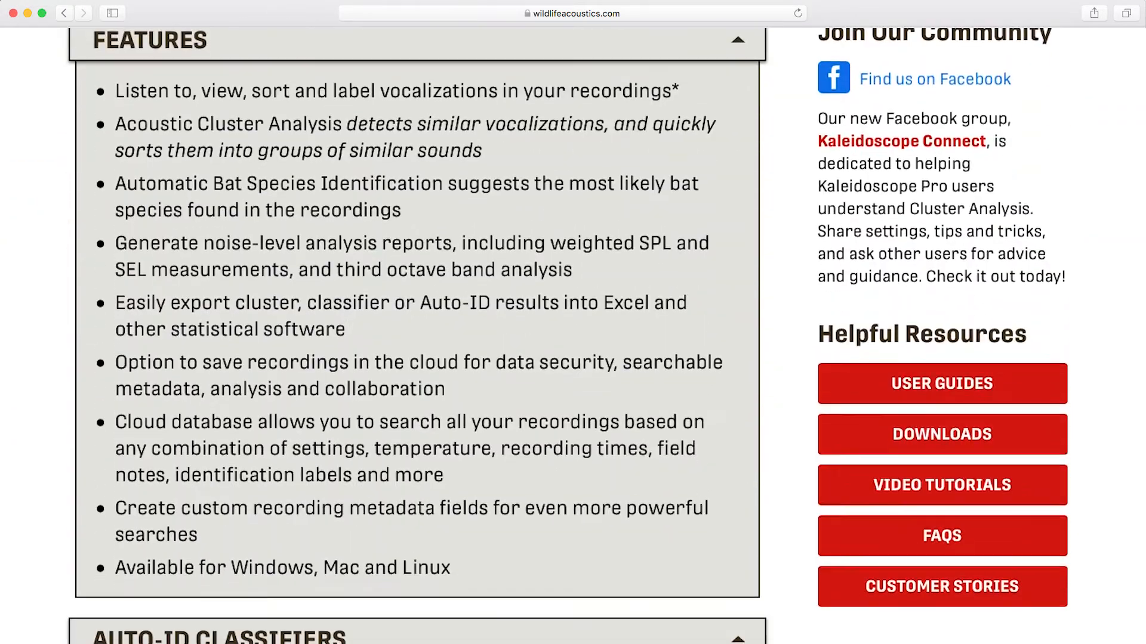
scroll("down", 3)
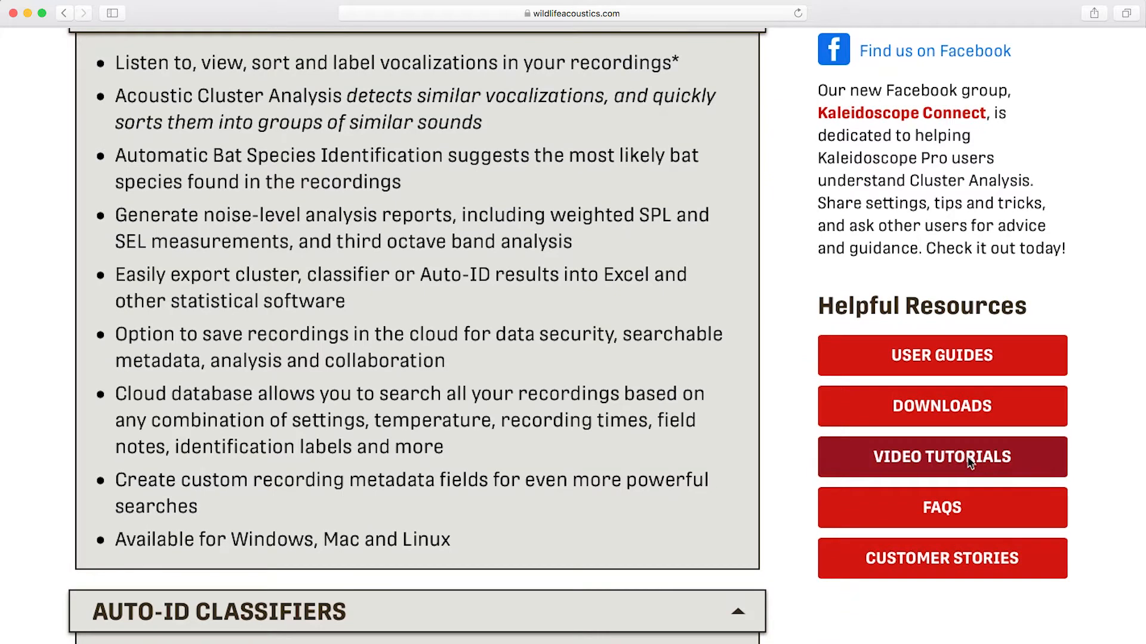
View the Kaleidoscope Pro video tutorials page.
left_click(941, 457)
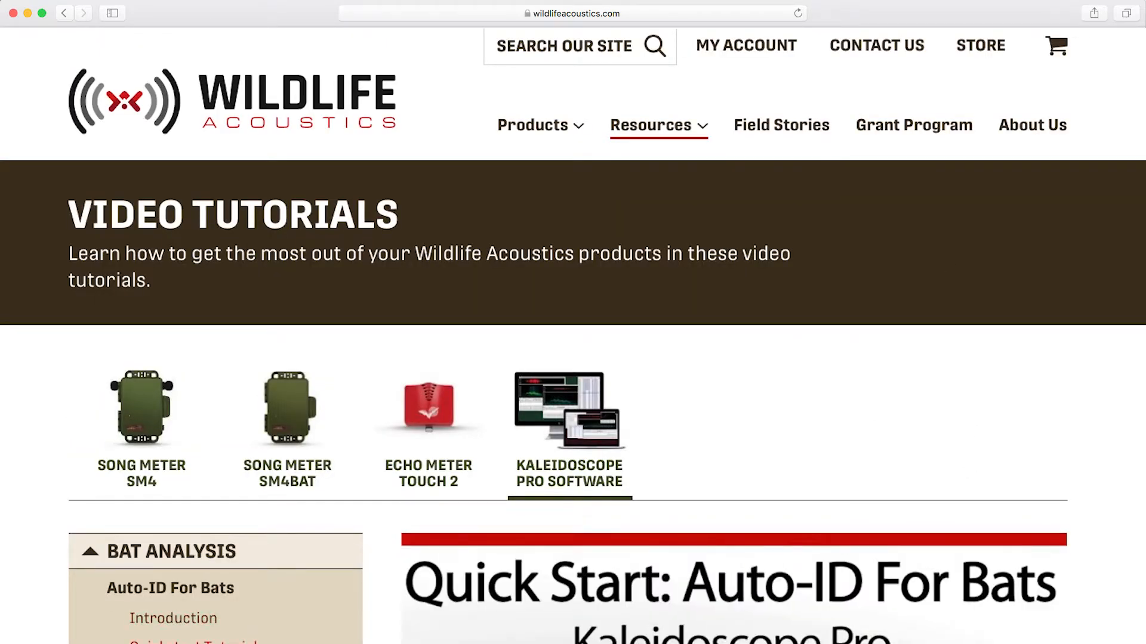
scroll("down", 3)
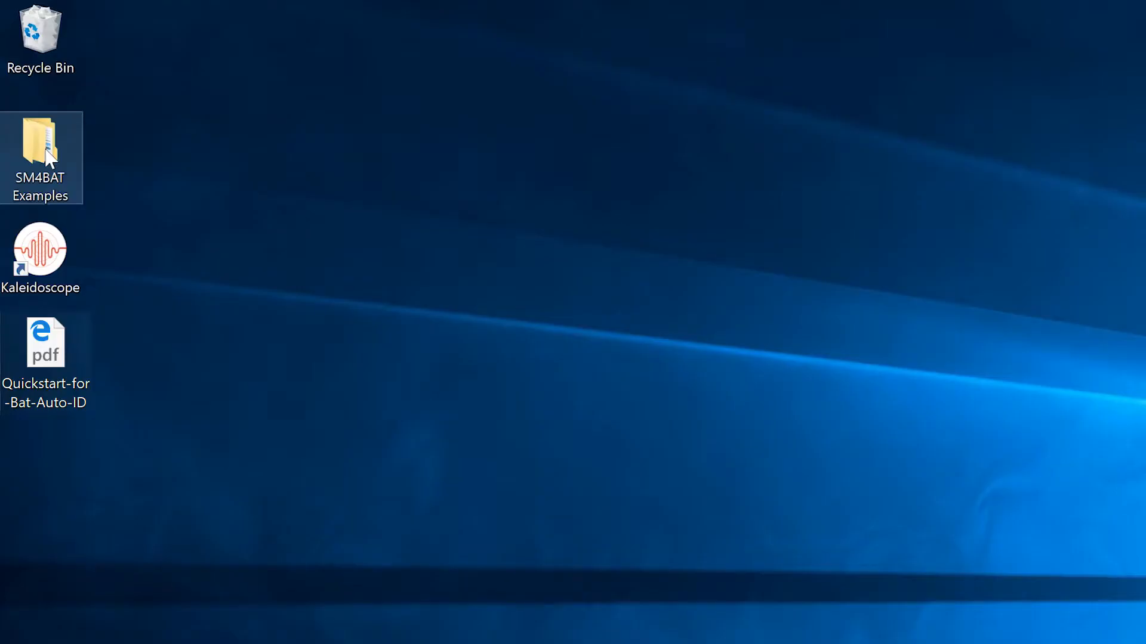
double_click(40, 145)
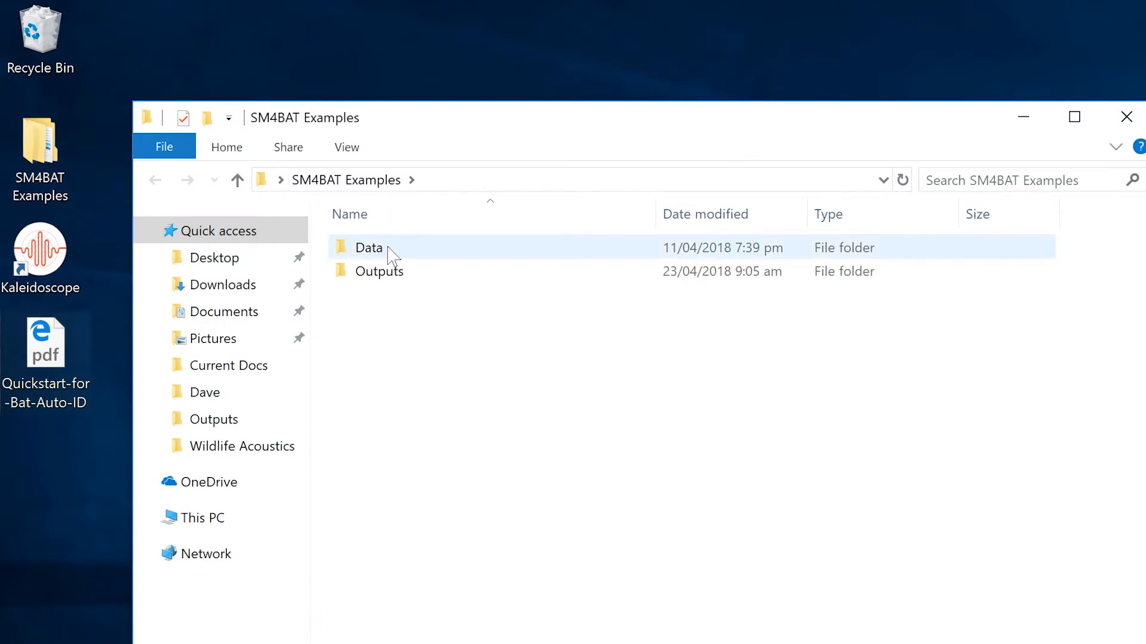
double_click(368, 247)
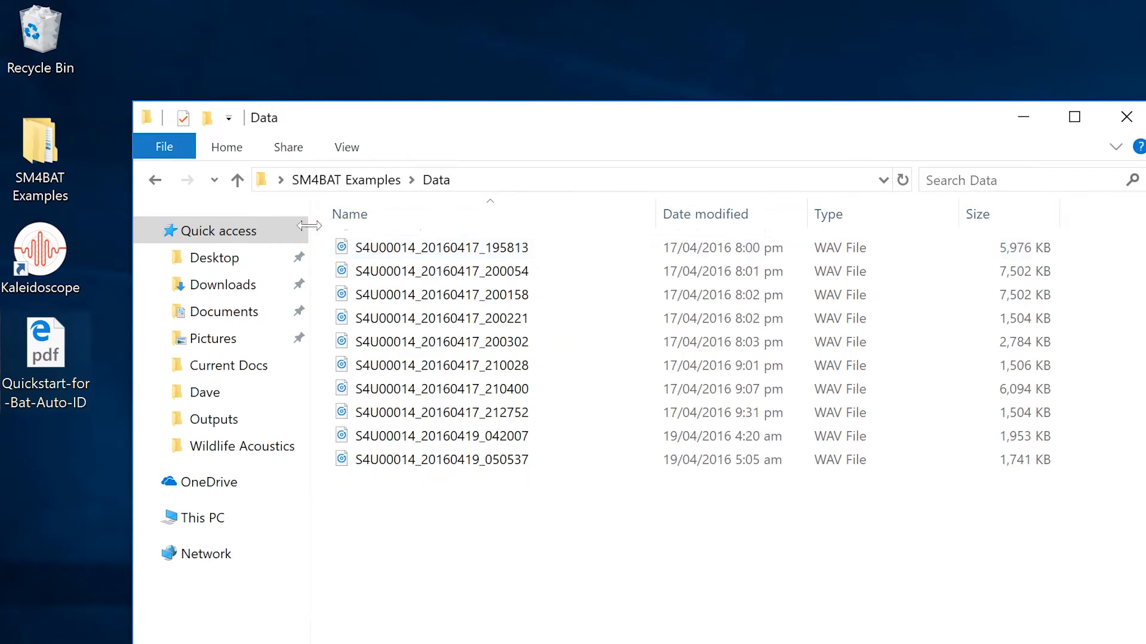
left_click(236, 180)
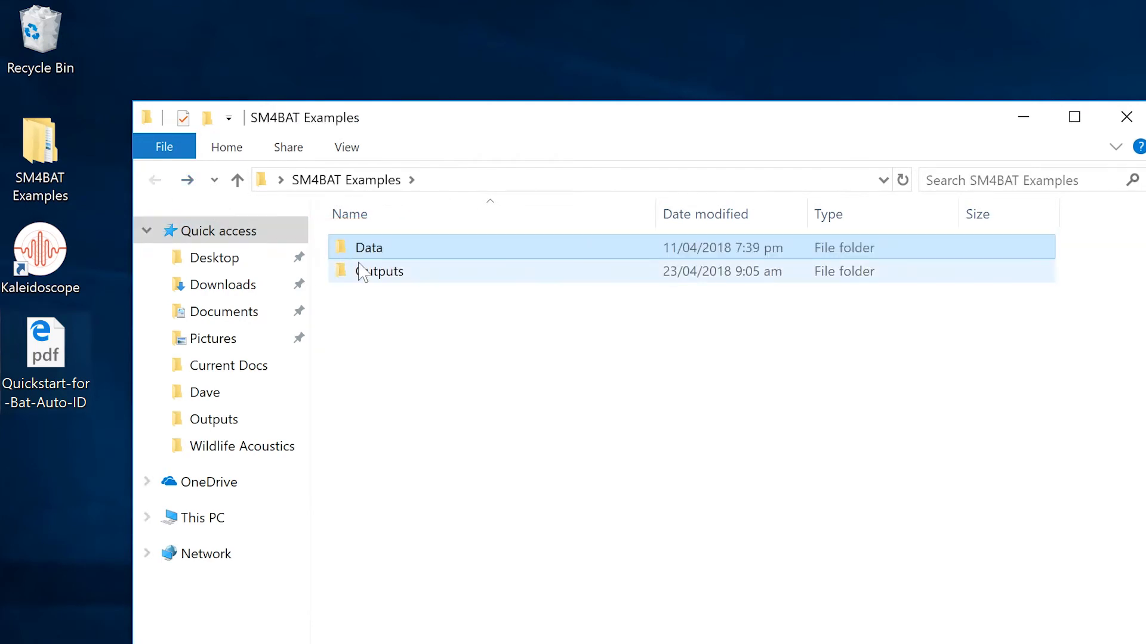
double_click(380, 271)
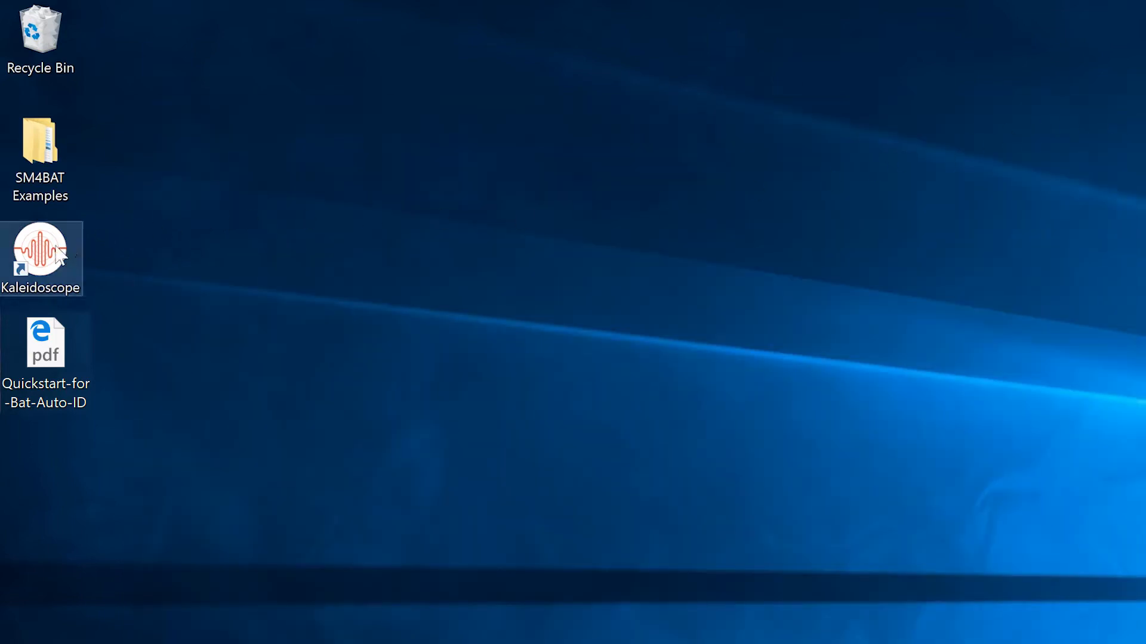
Launch Kaleidoscope Pro from the desktop shortcut and show its File menu.
double_click(45, 343)
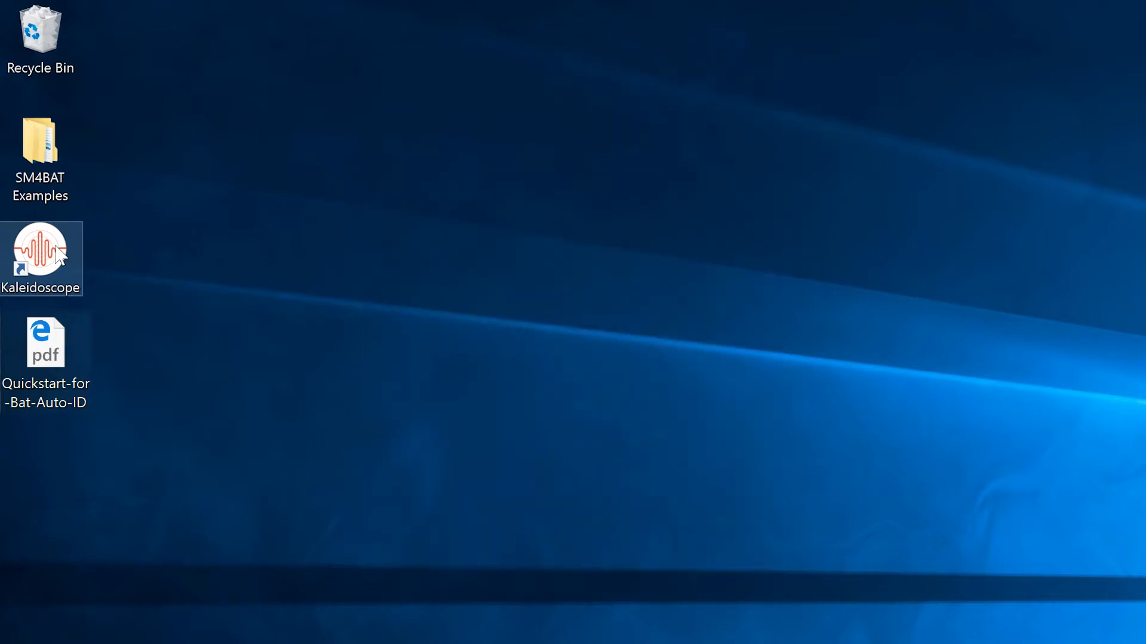
double_click(42, 246)
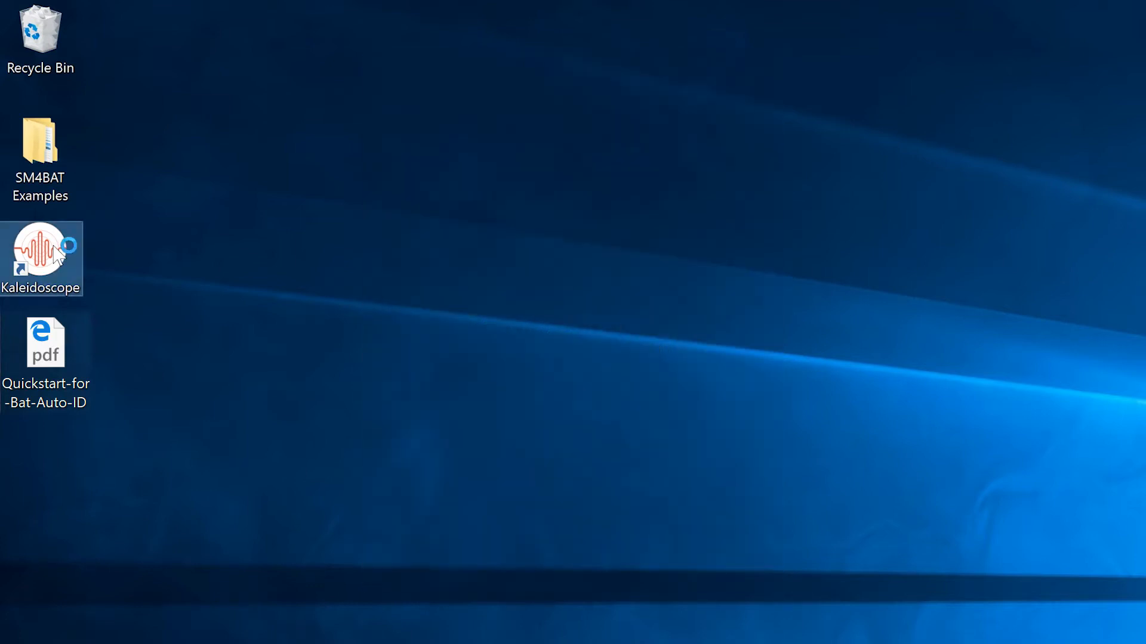
left_click(73, 96)
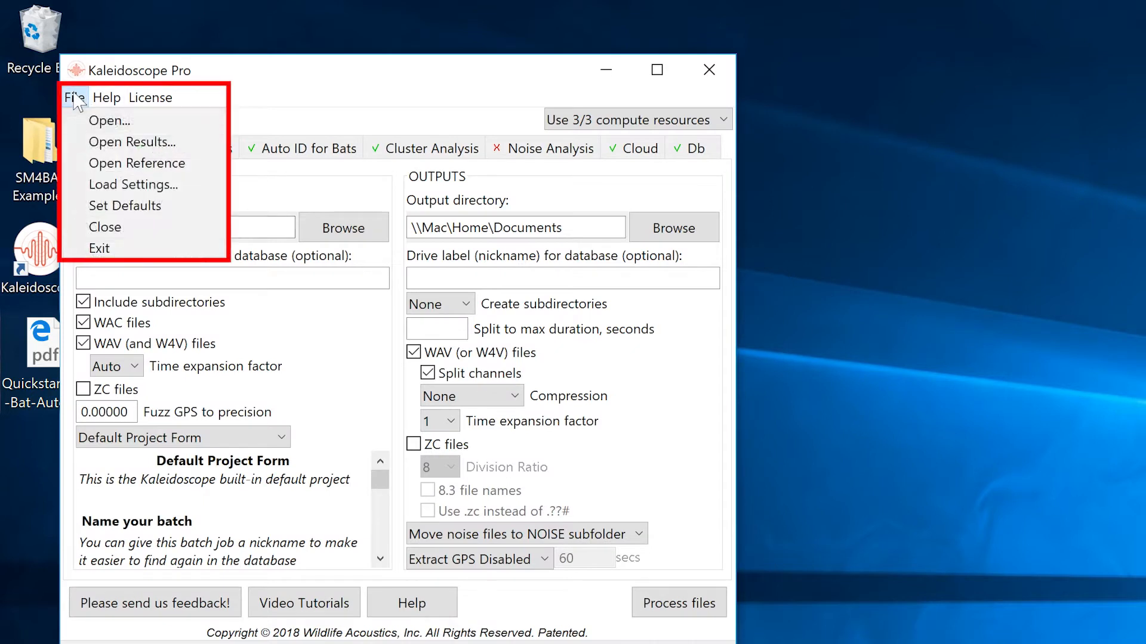
mouse_move(124, 205)
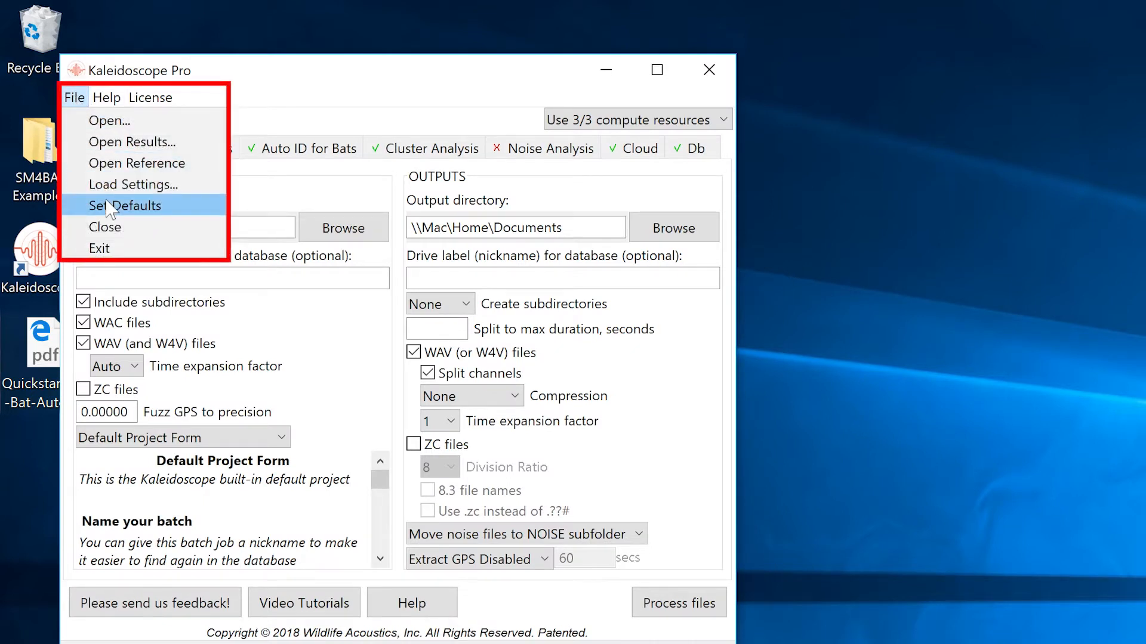
Confirm Bat Analysis Mode as the program default via Set Defaults.
left_click(124, 205)
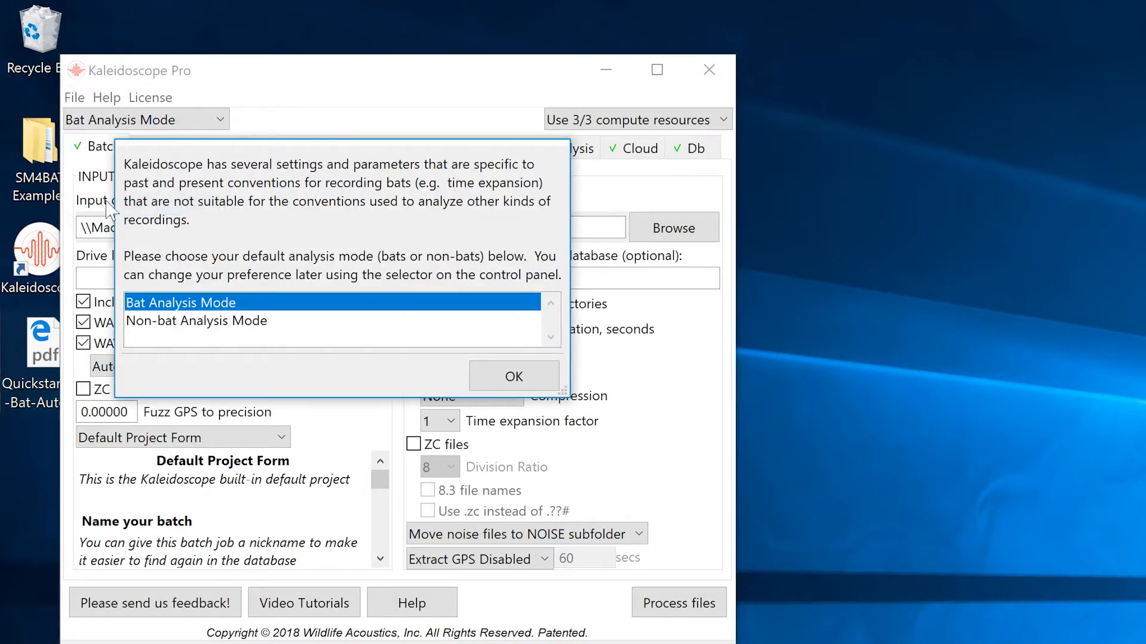
mouse_move(366, 315)
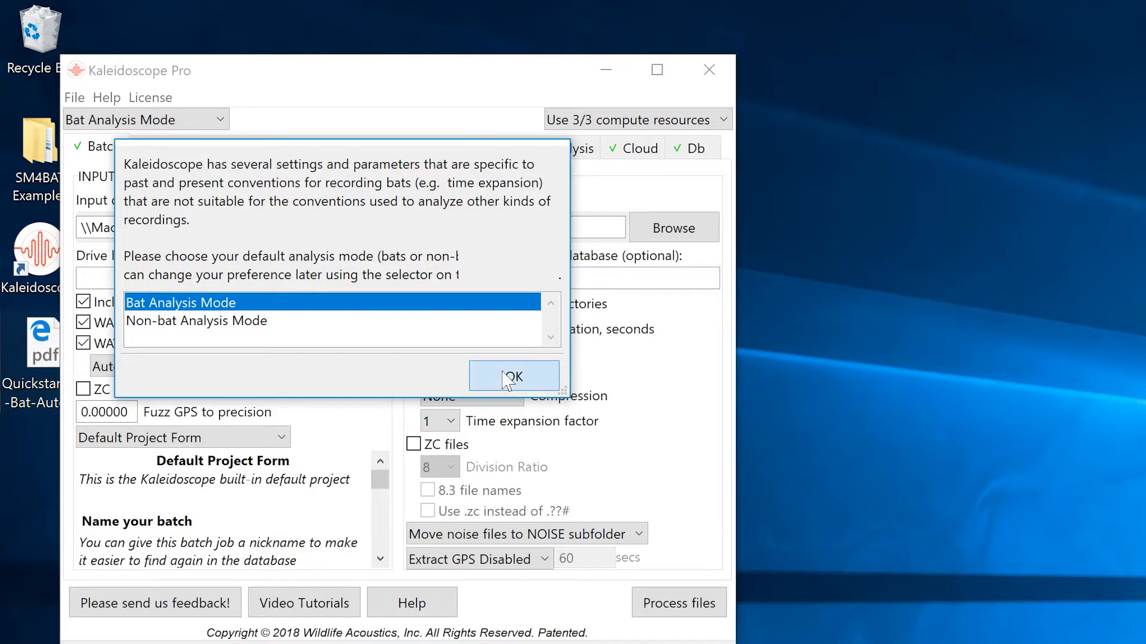
left_click(513, 375)
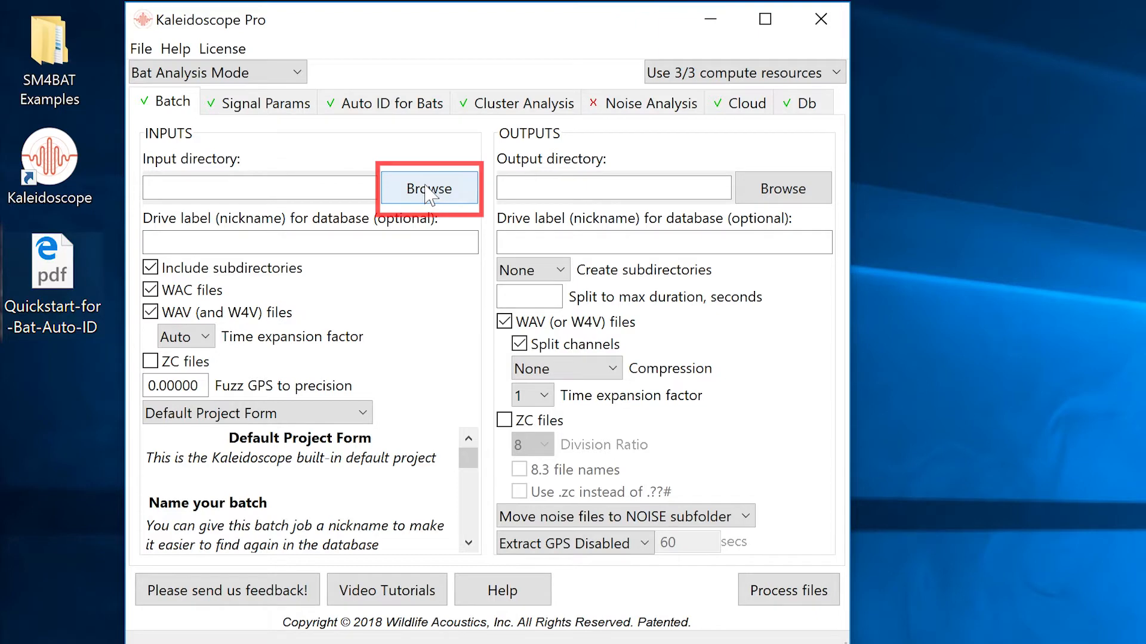
Point the batch input directory to Desktop > SM4BAT Examples > Data.
left_click(429, 188)
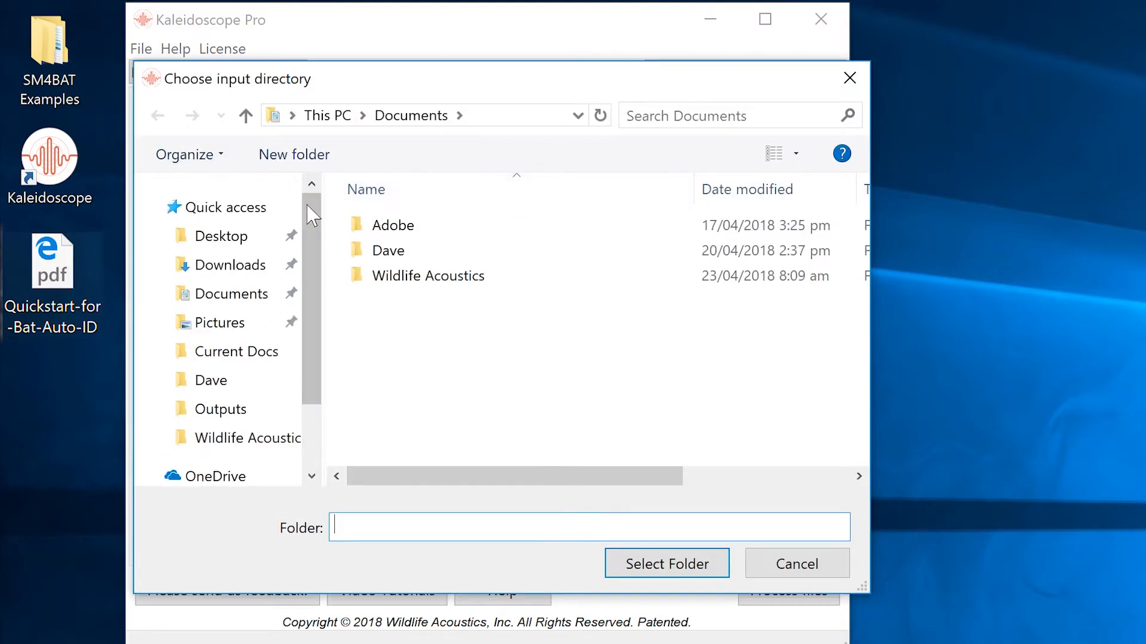
left_click(224, 236)
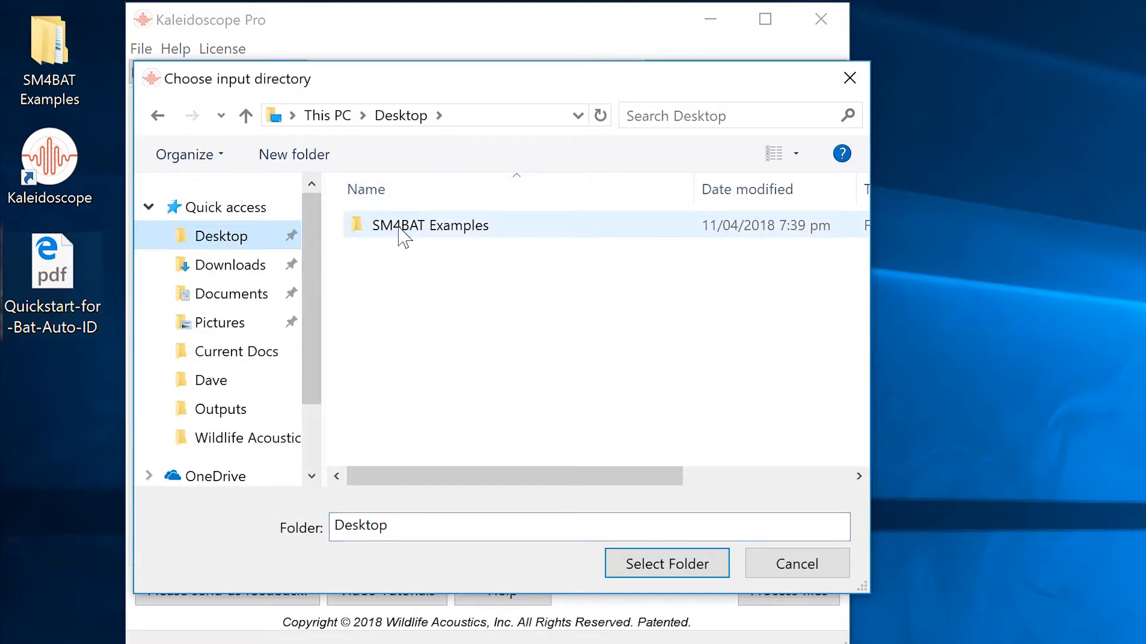
double_click(431, 225)
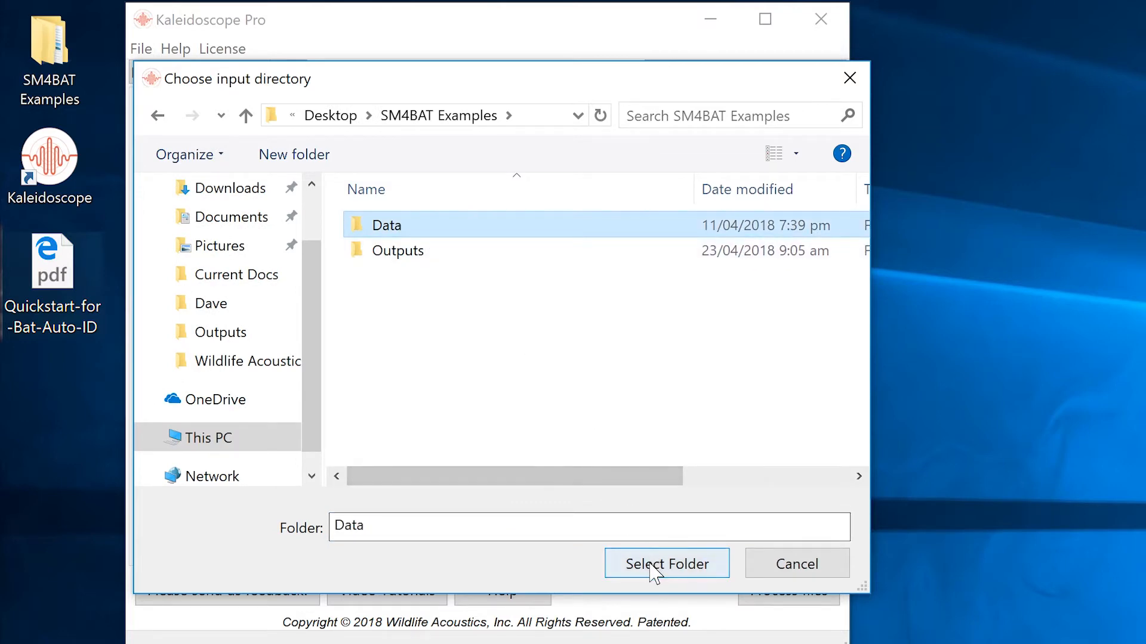
left_click(664, 564)
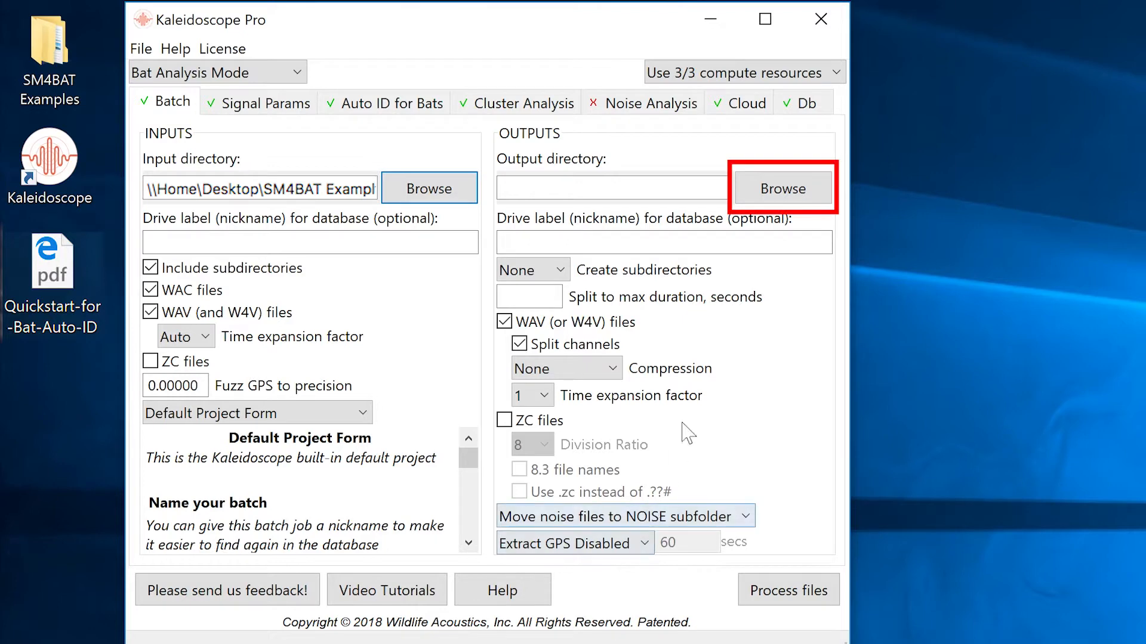
Point the batch output directory to the SM4BAT Examples Outputs folder.
left_click(780, 187)
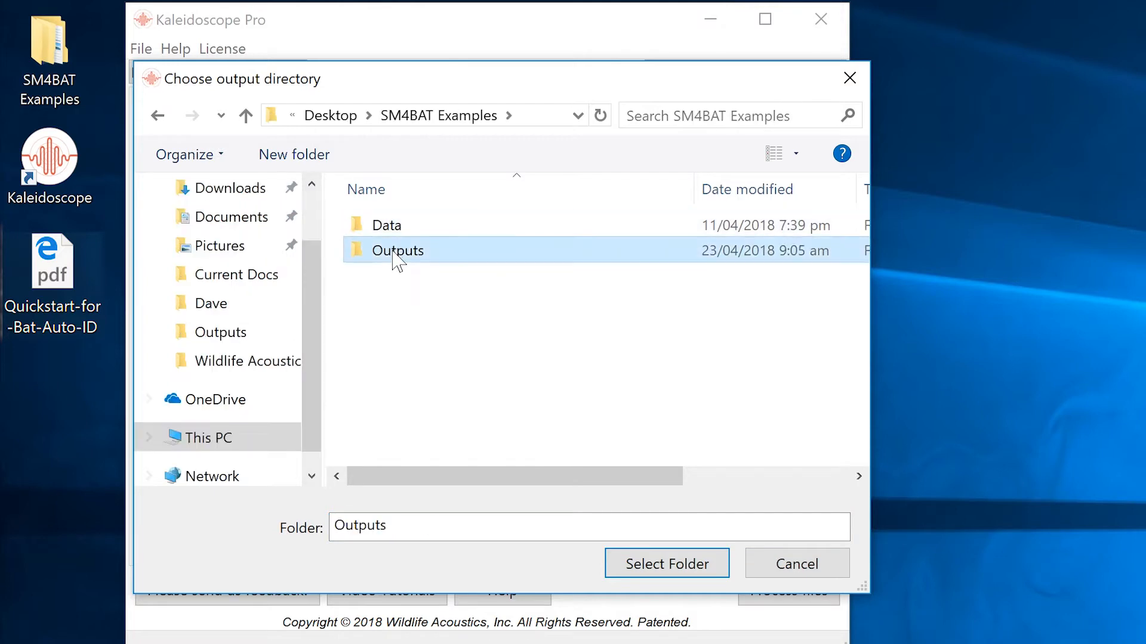
mouse_move(664, 564)
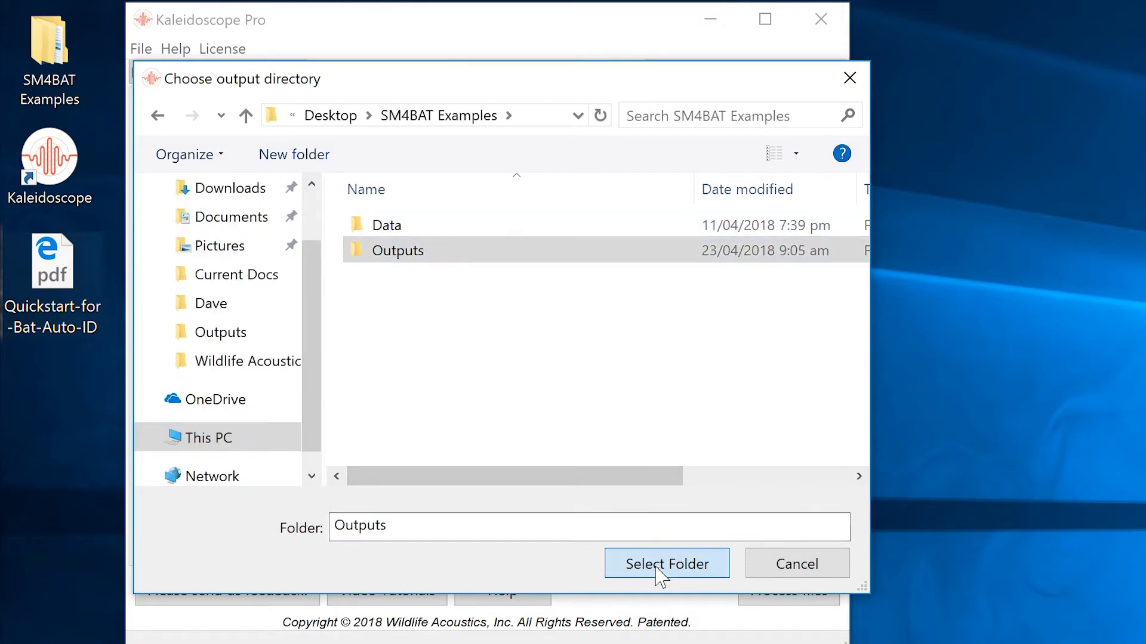
left_click(666, 563)
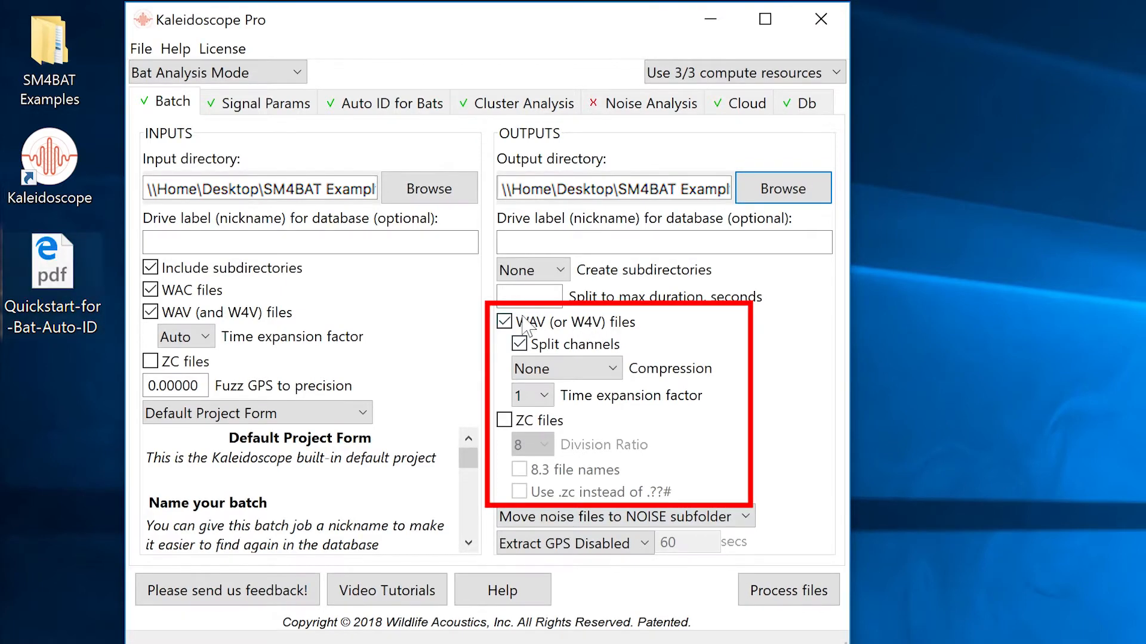
Switch off WAV output files in the batch Outputs settings.
left_click(504, 321)
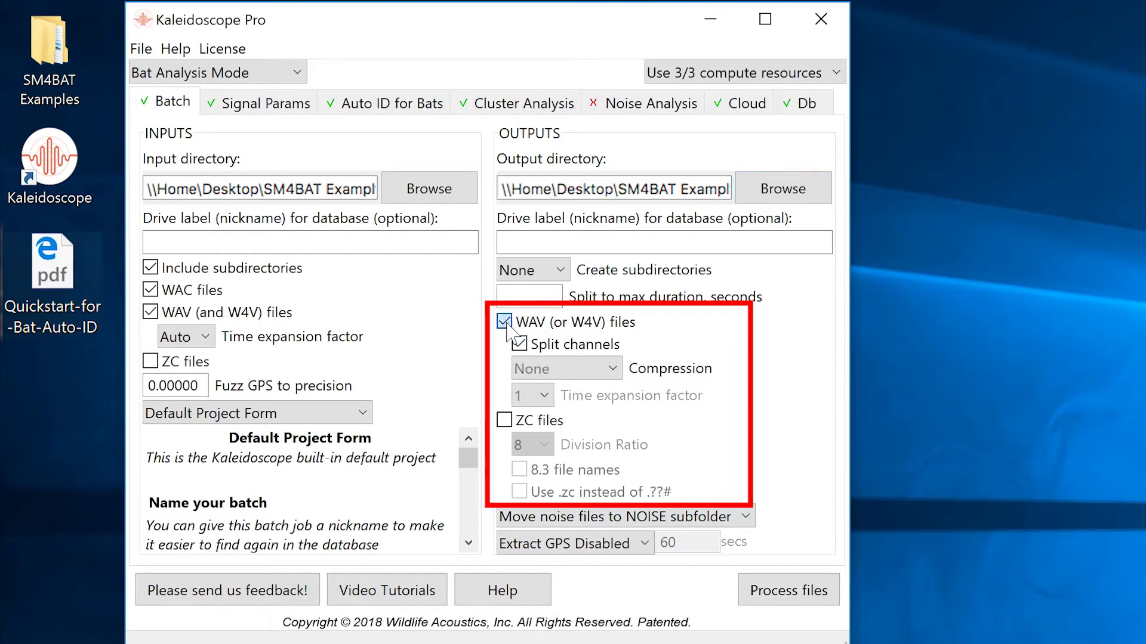
left_click(504, 322)
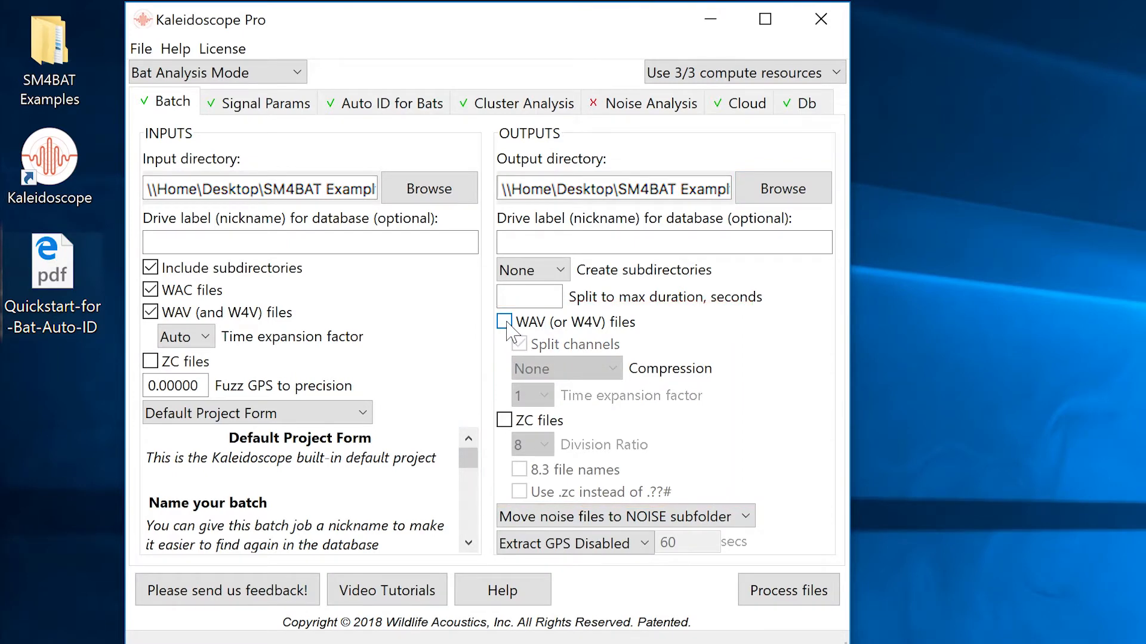
left_click(504, 322)
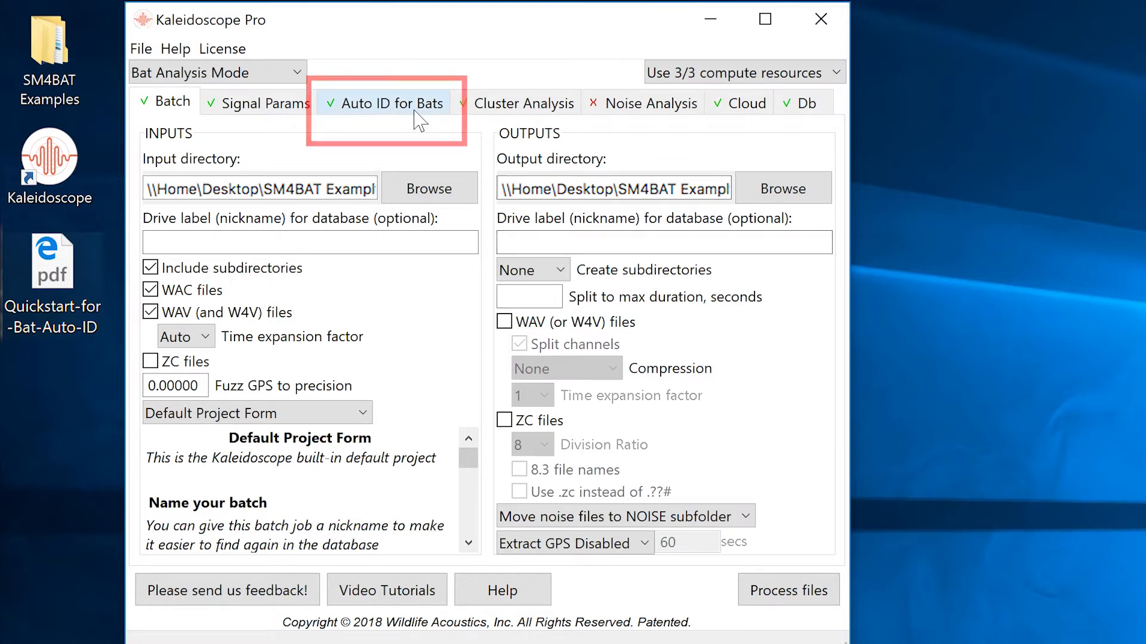
Choose the Bats of North America 4.3.0 classifier restricted to Massachusetts species.
left_click(393, 103)
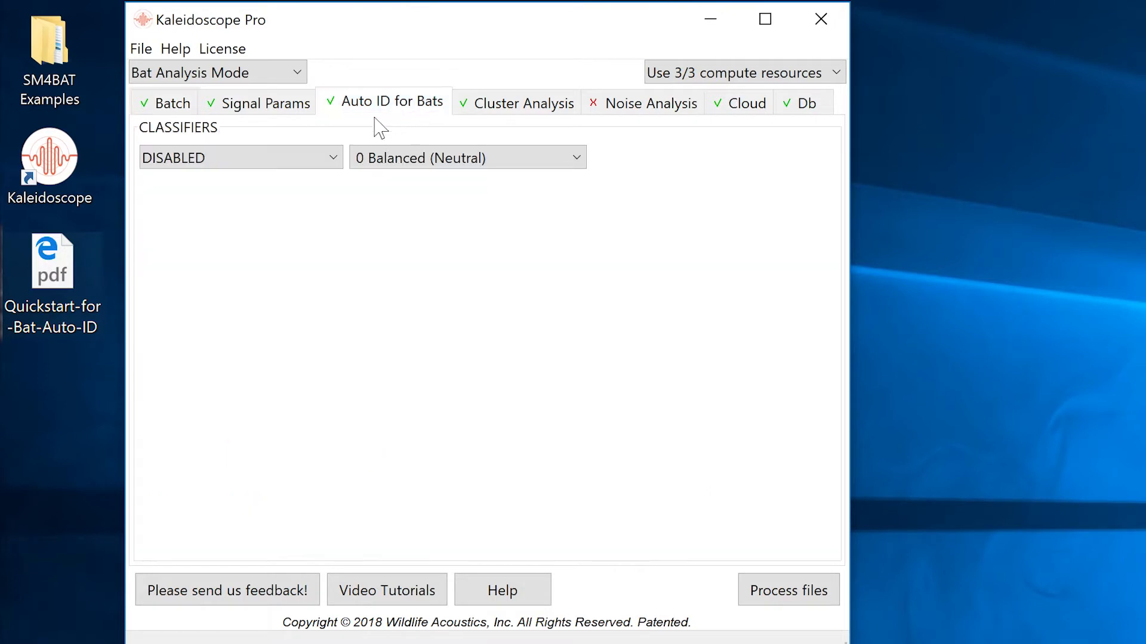
left_click(240, 158)
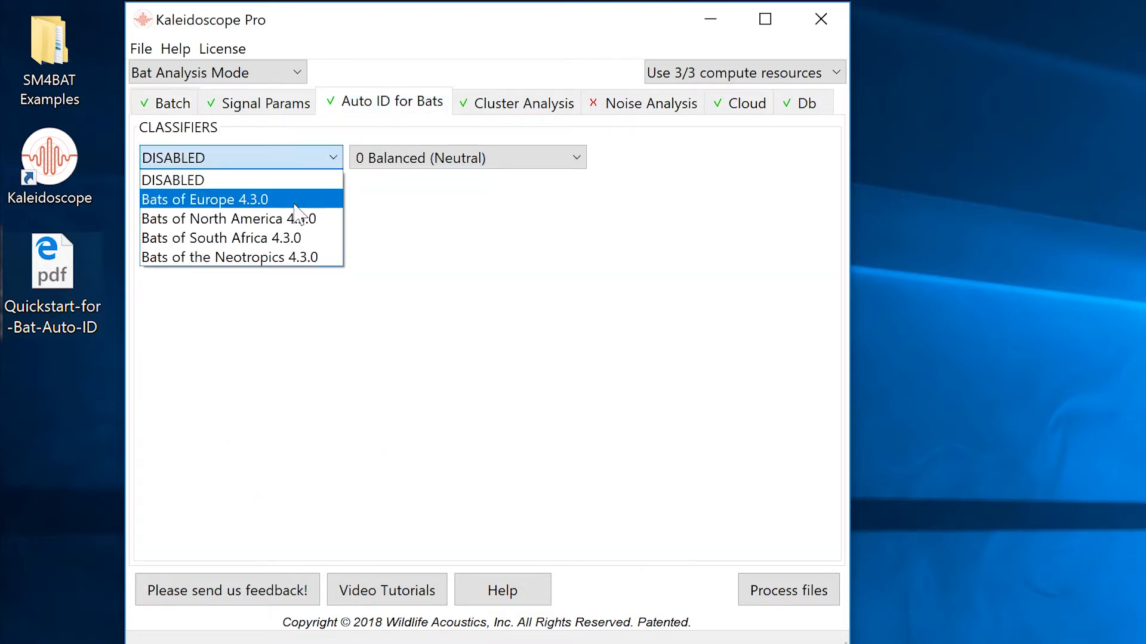
left_click(228, 218)
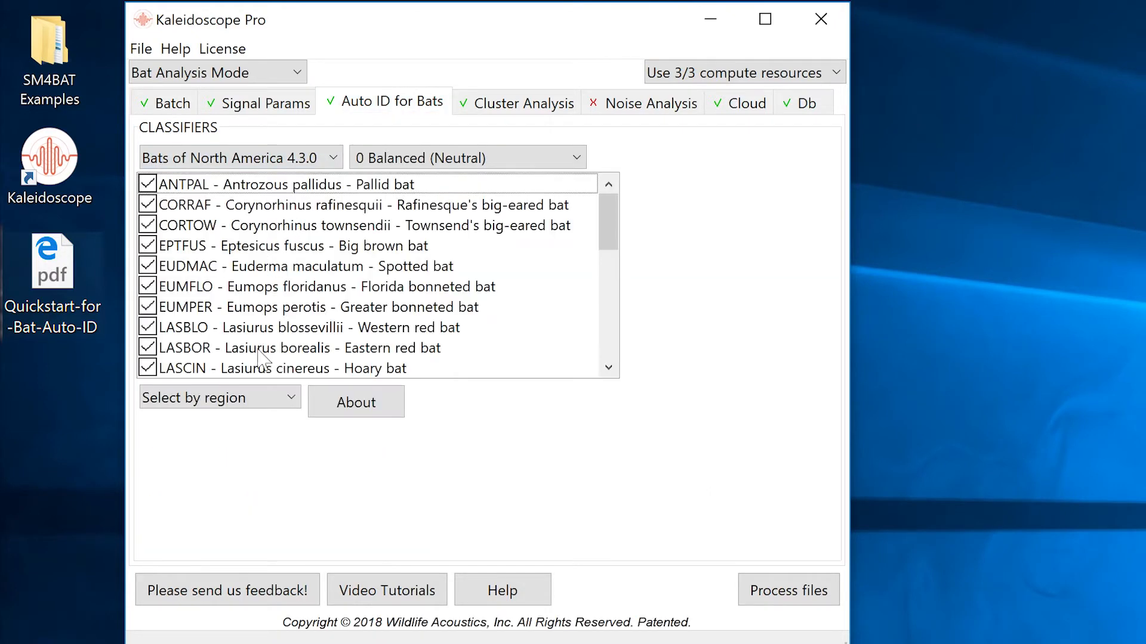
left_click(220, 396)
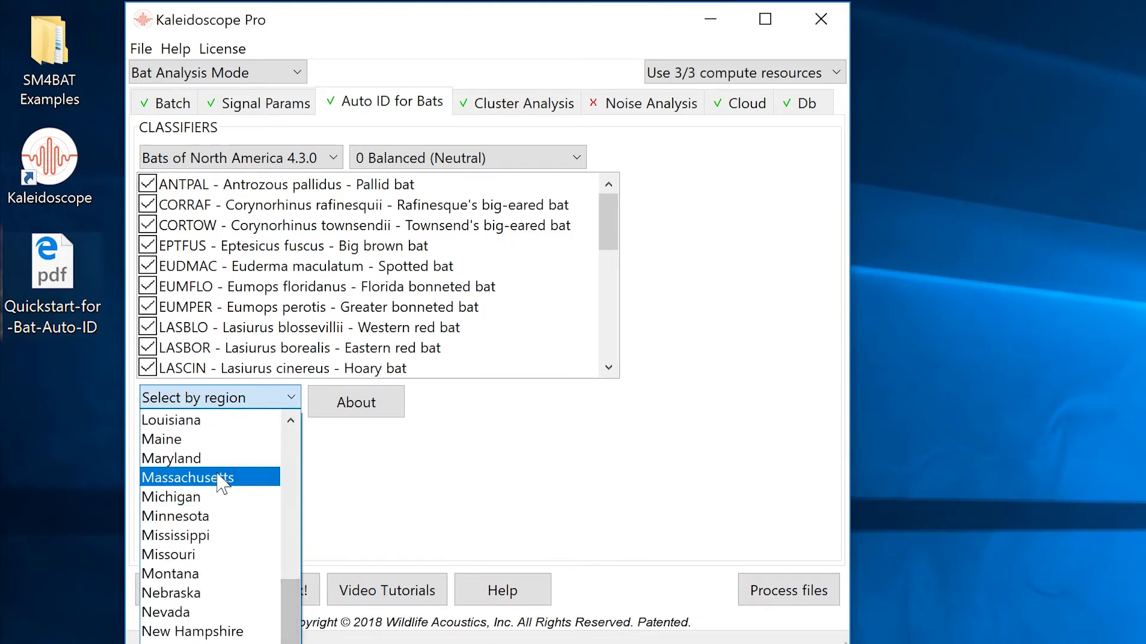
left_click(187, 477)
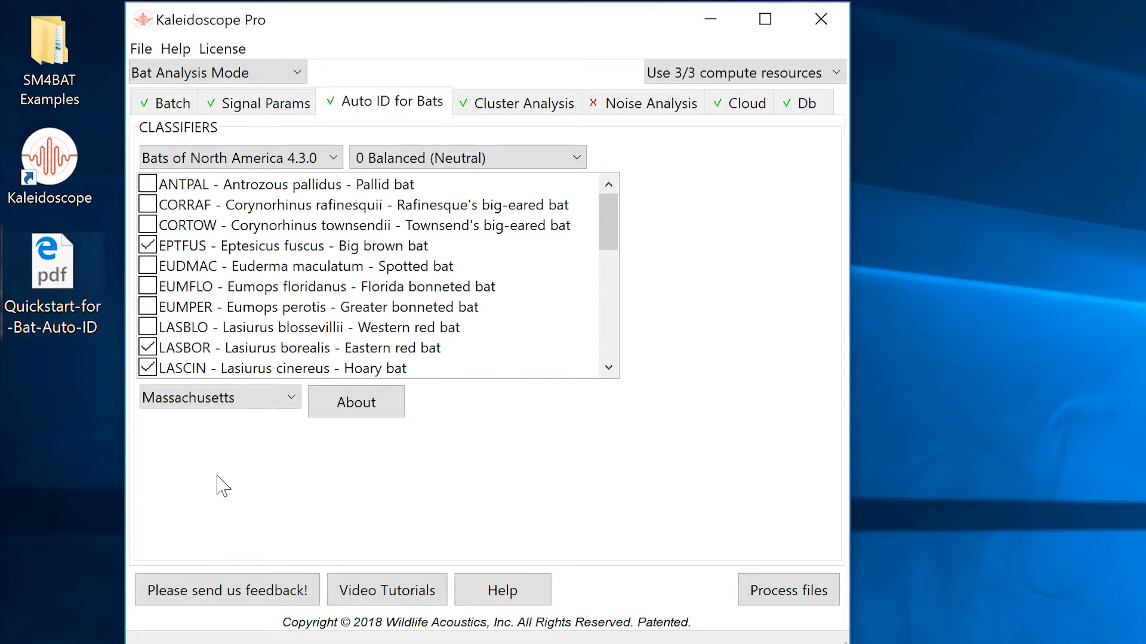
mouse_move(789, 589)
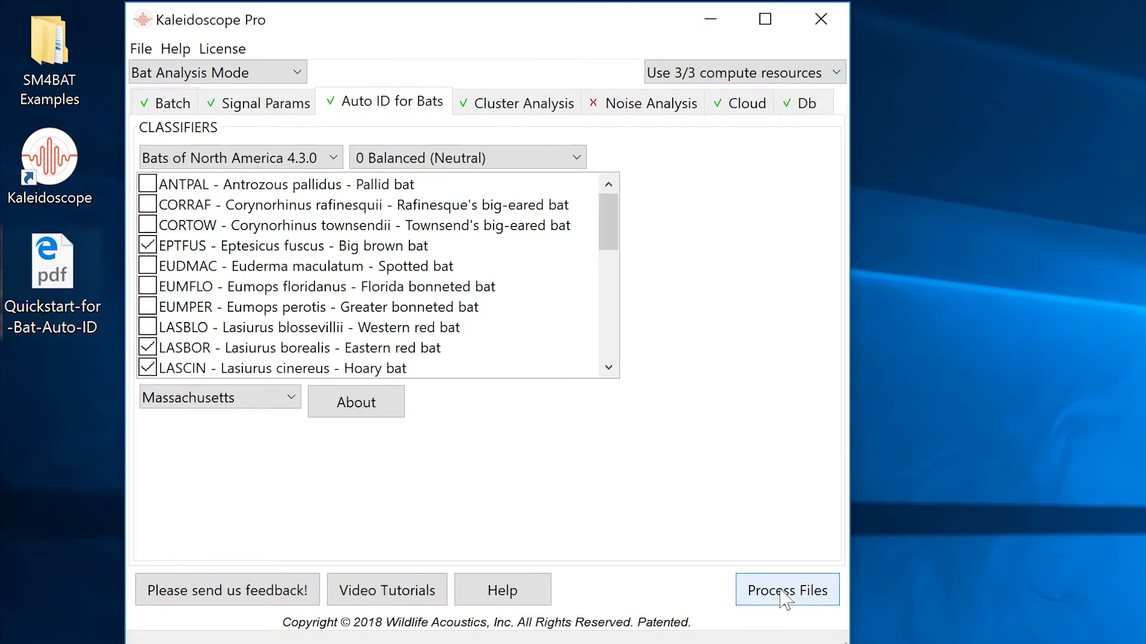
Run batch processing and view a processed recording in compressed time.
left_click(786, 589)
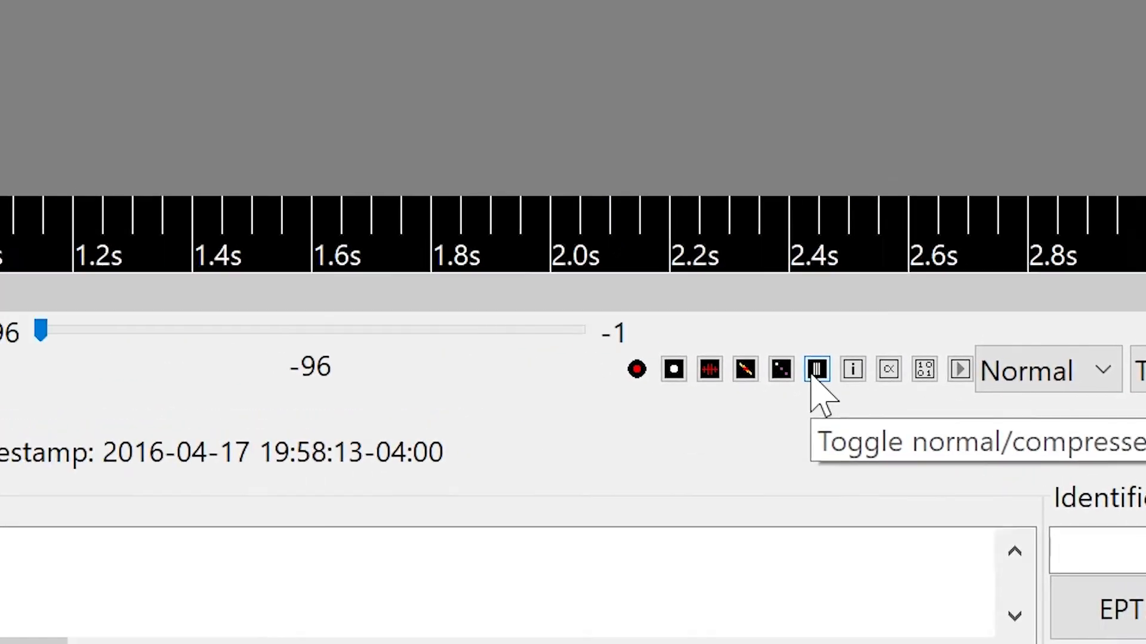
left_click(817, 369)
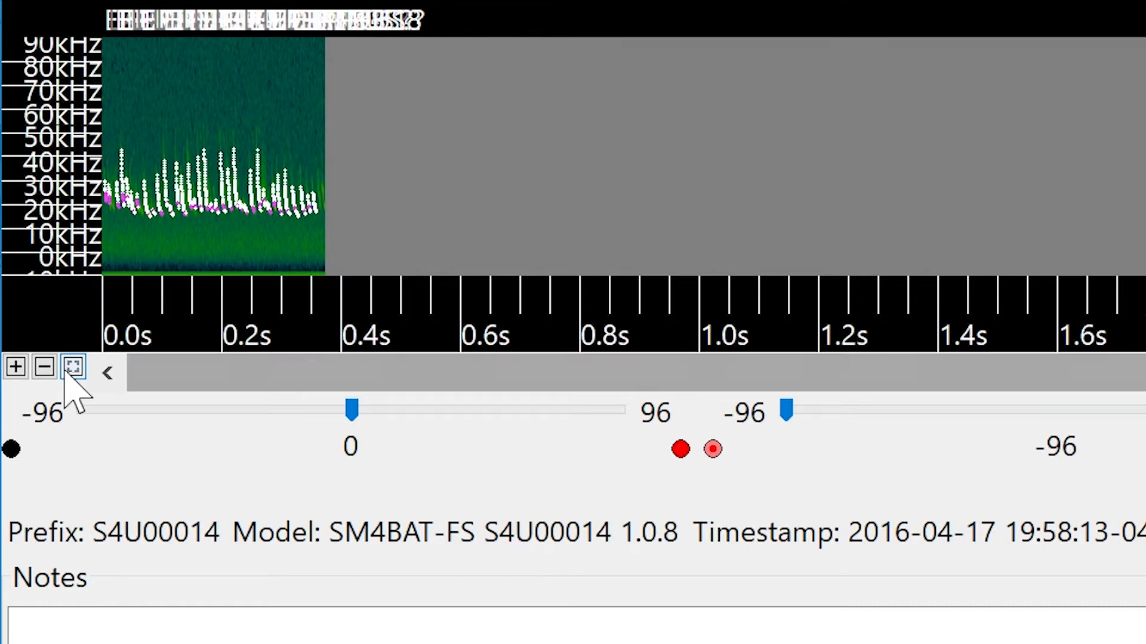
Zoom in on the time axis until individual bat calls are distinct.
left_click(14, 367)
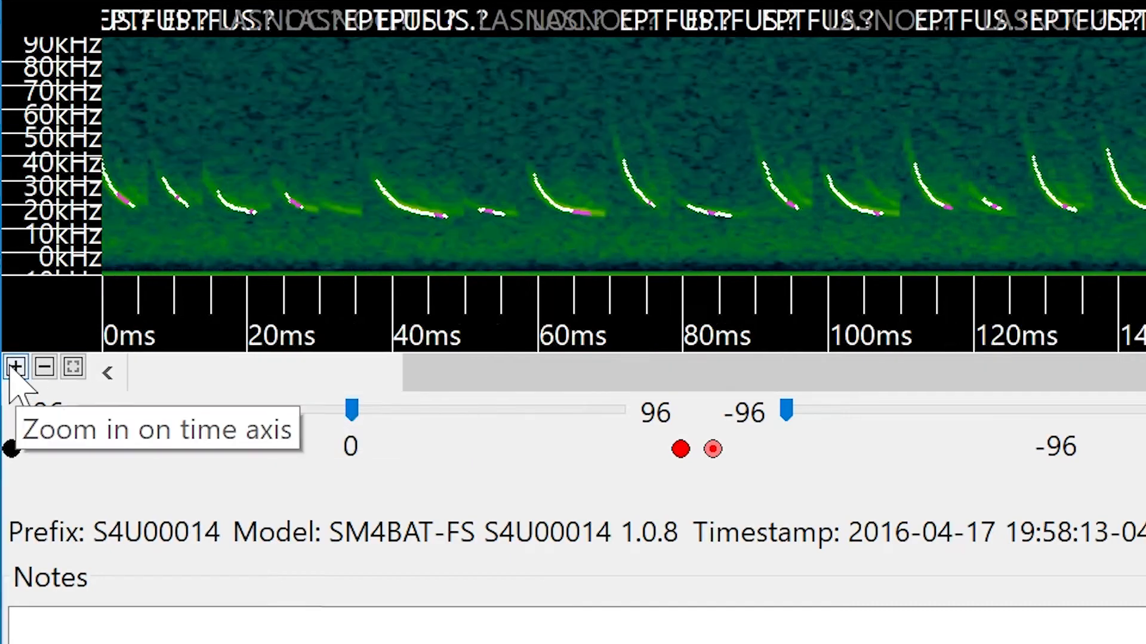
left_click(15, 365)
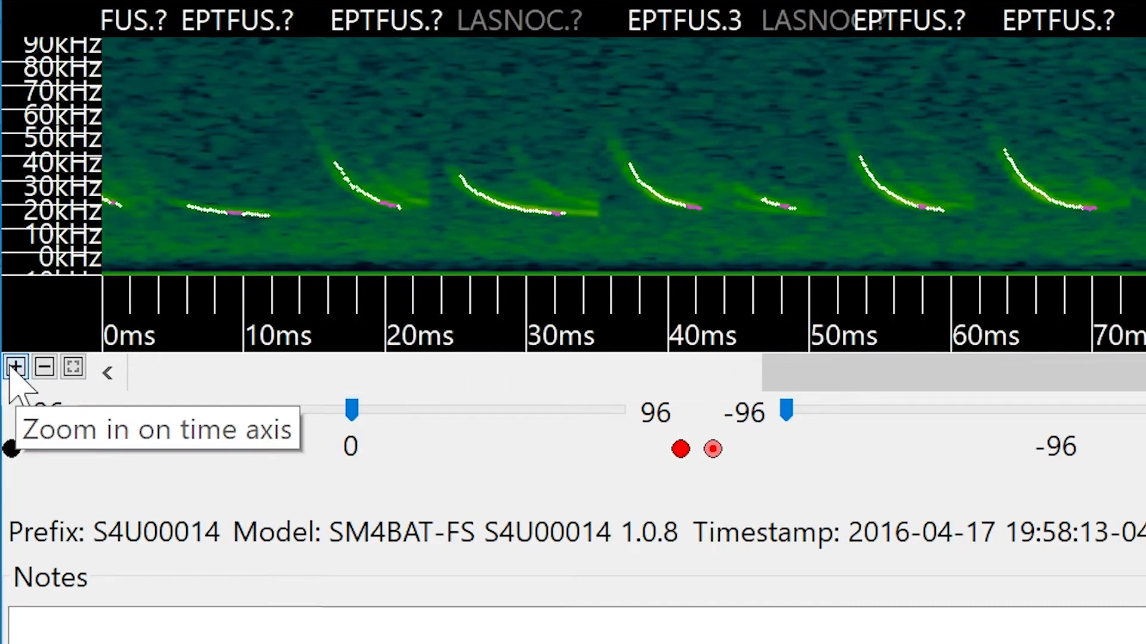
left_click(14, 367)
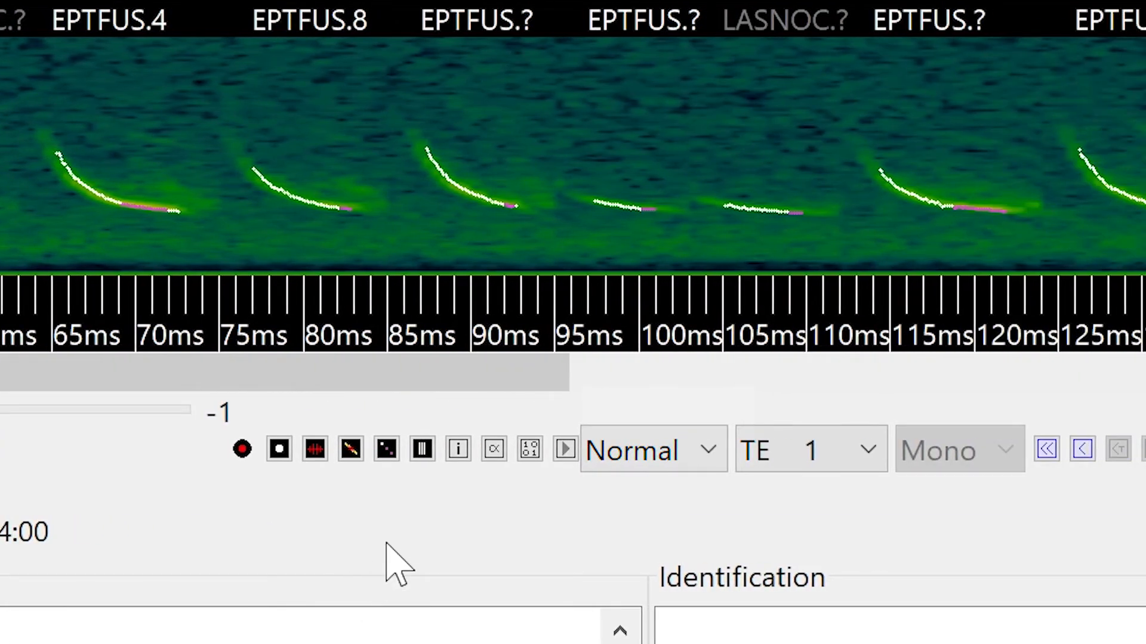
mouse_move(385, 449)
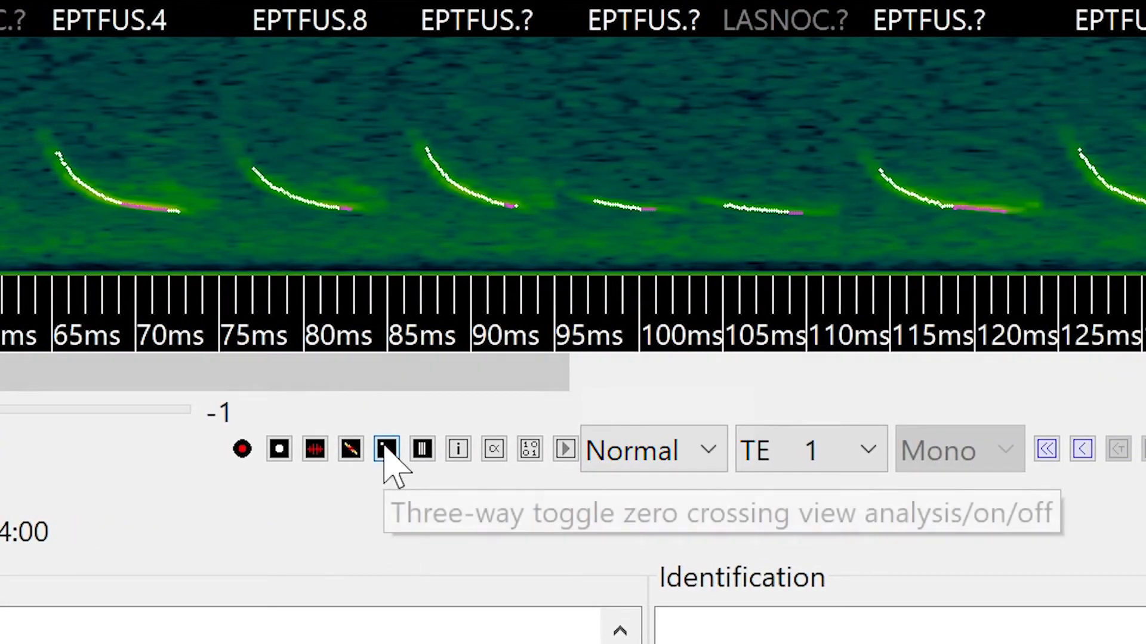
Cycle the zero-crossing and full-spectrum toggles, ending with both traces shown.
left_click(386, 448)
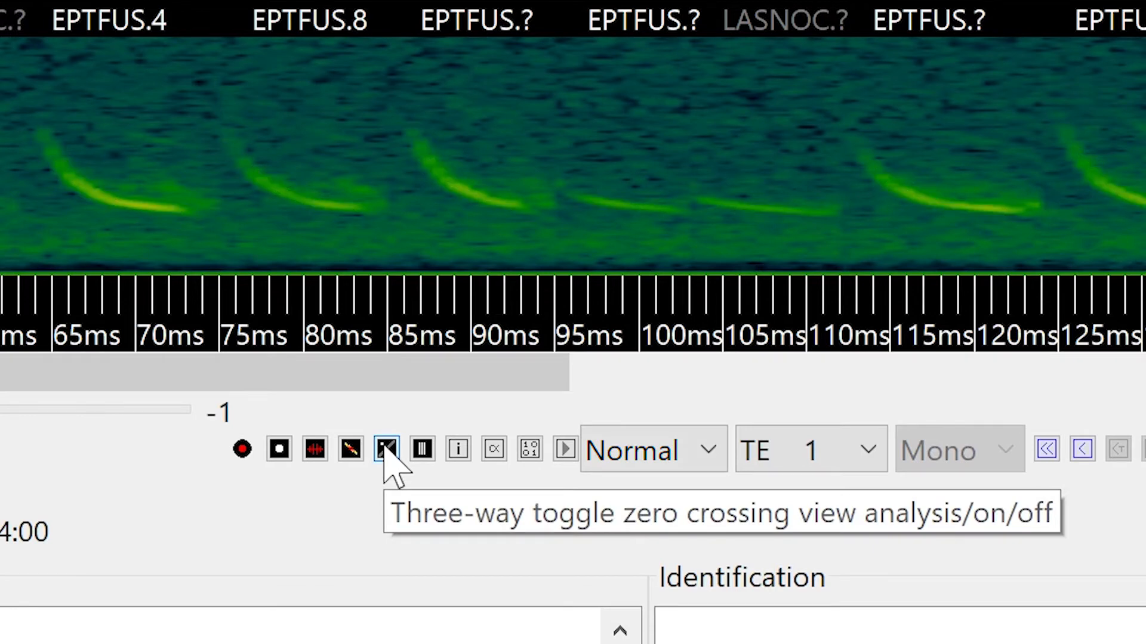
left_click(385, 449)
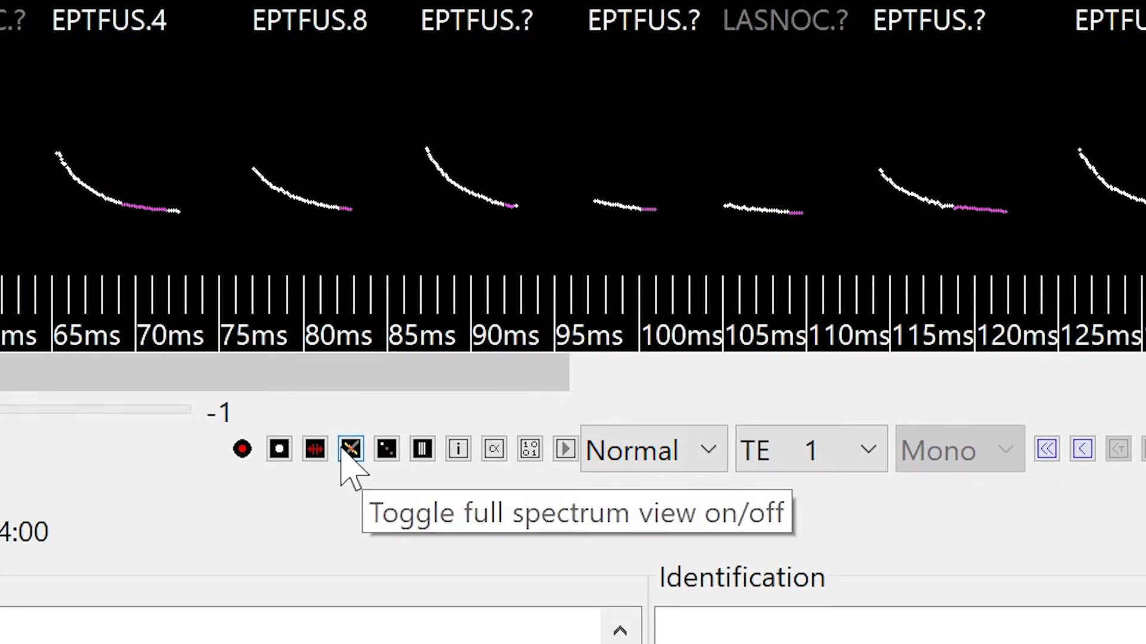
left_click(349, 449)
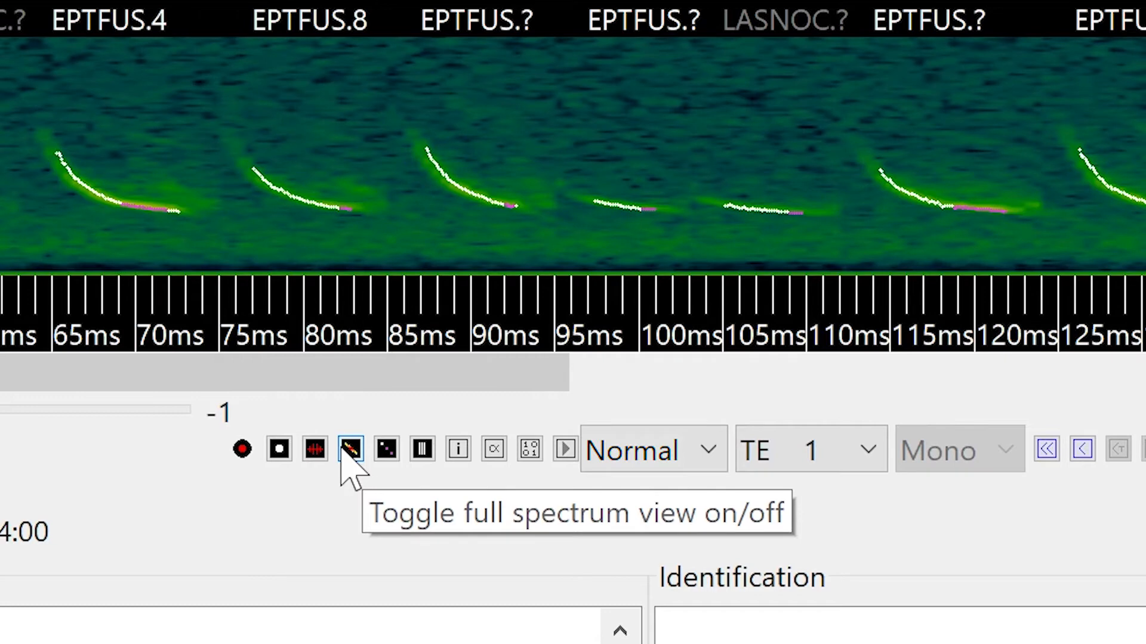
left_click(350, 449)
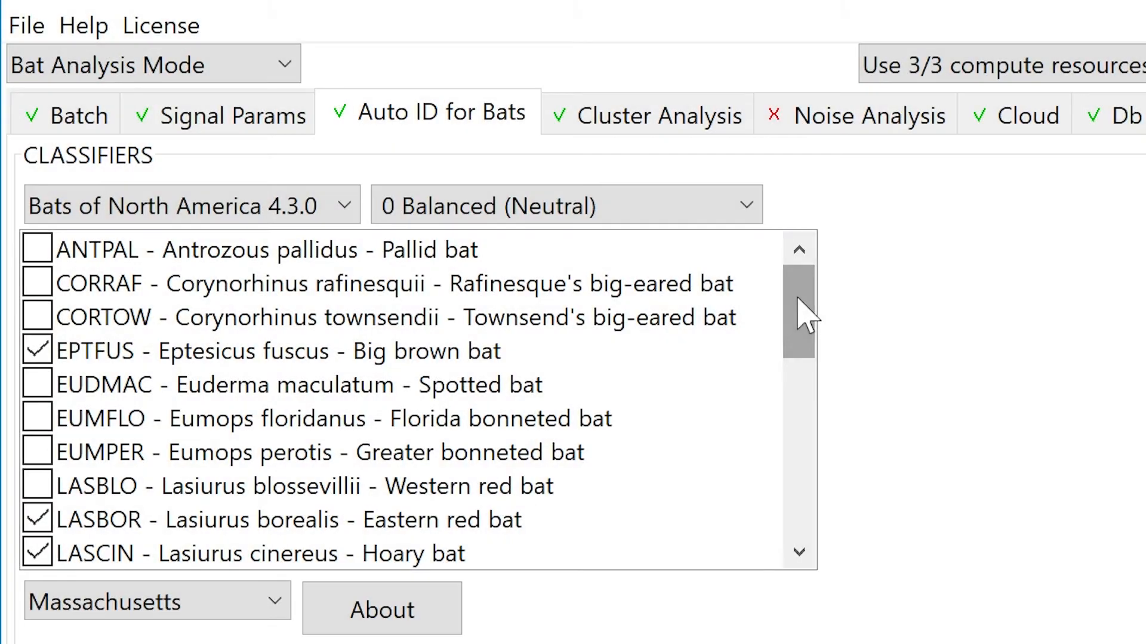
scroll("down", 3)
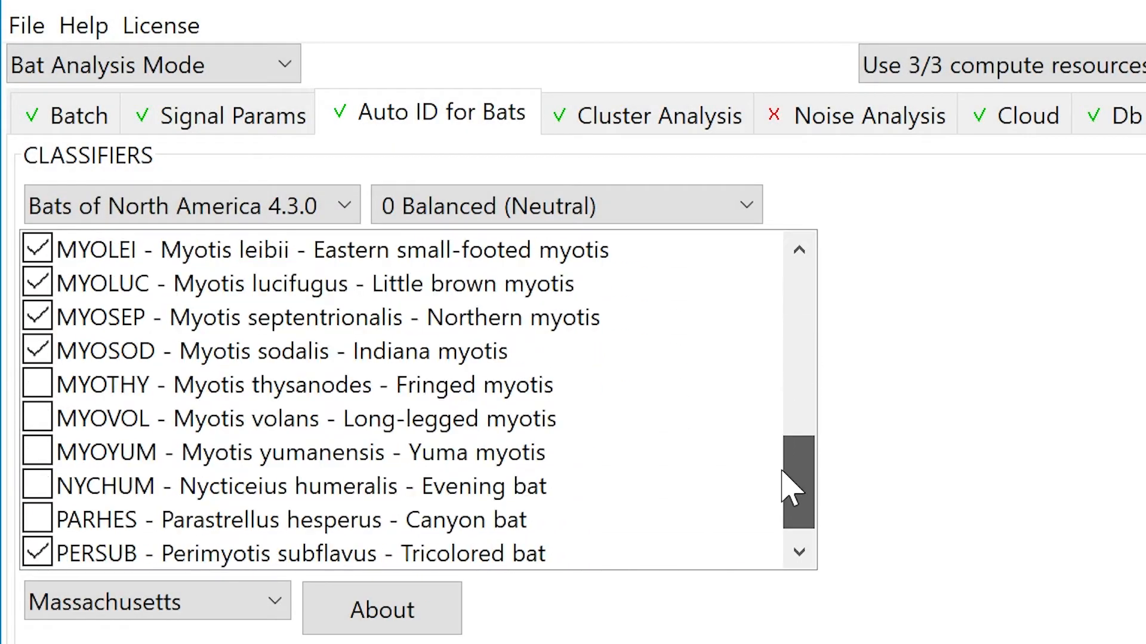
scroll("up", 3)
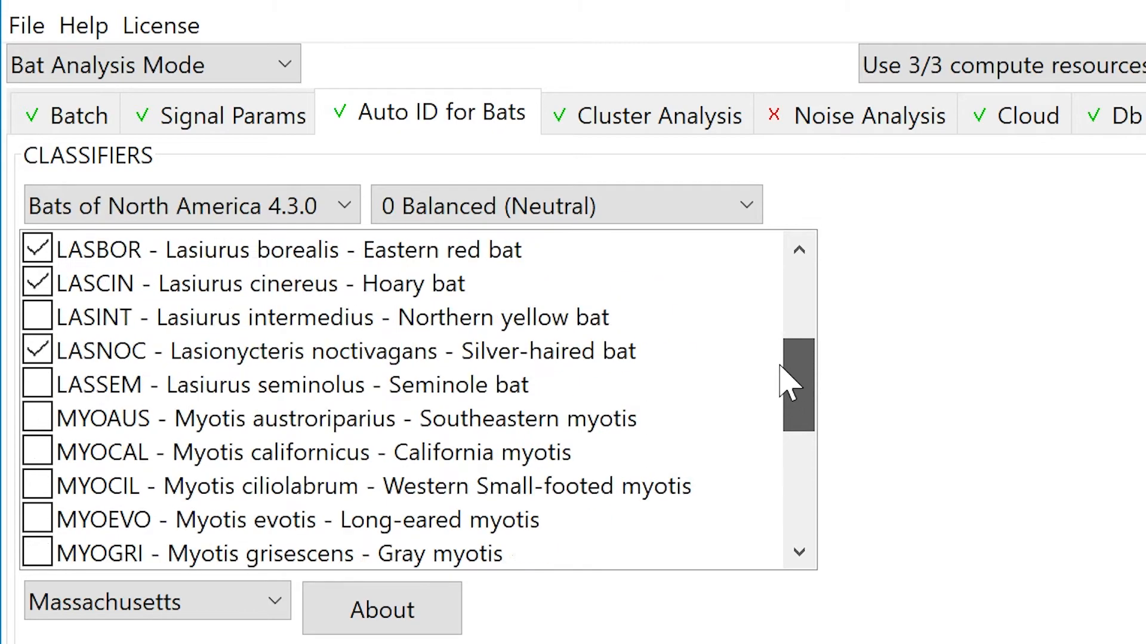
scroll("up", 3)
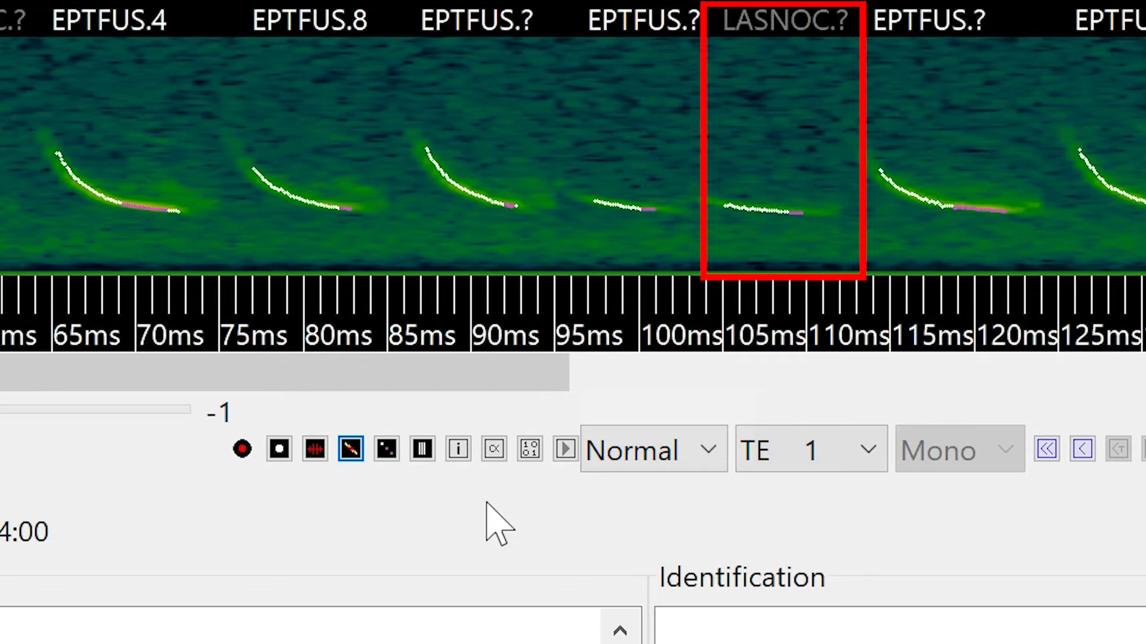
Play the recording and slow playback speed to 1/10.
left_click(562, 448)
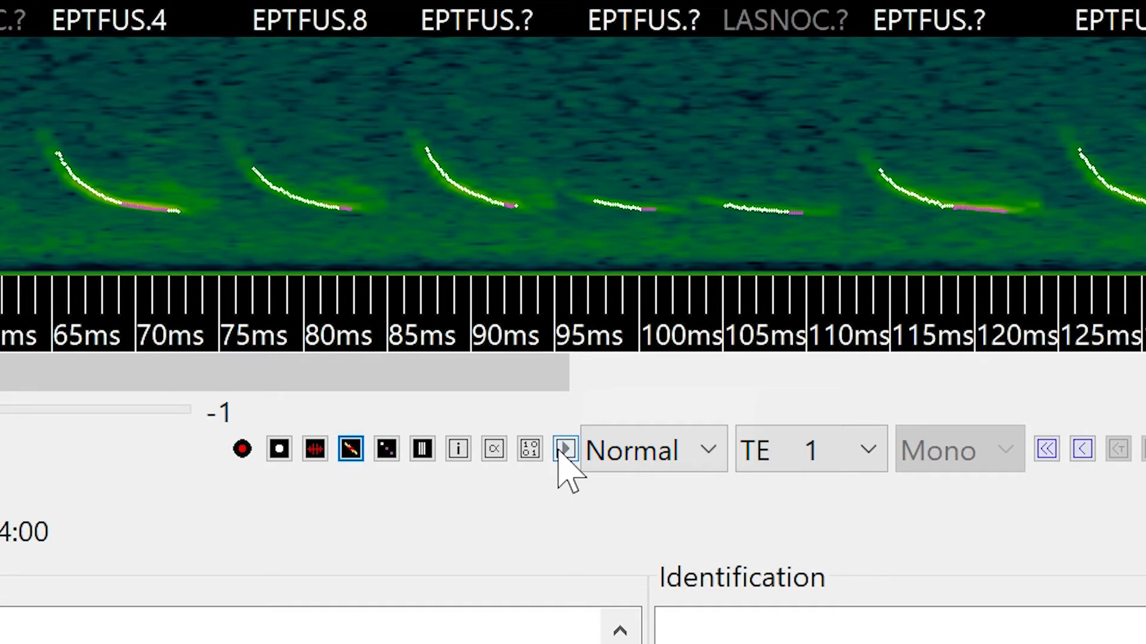
mouse_move(562, 448)
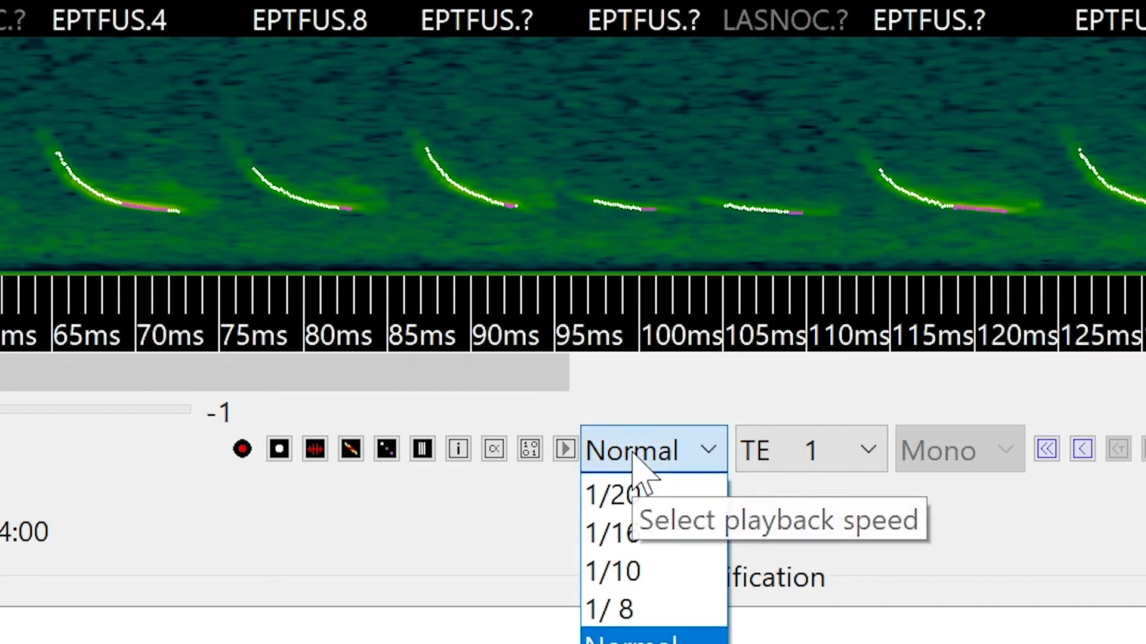
left_click(613, 570)
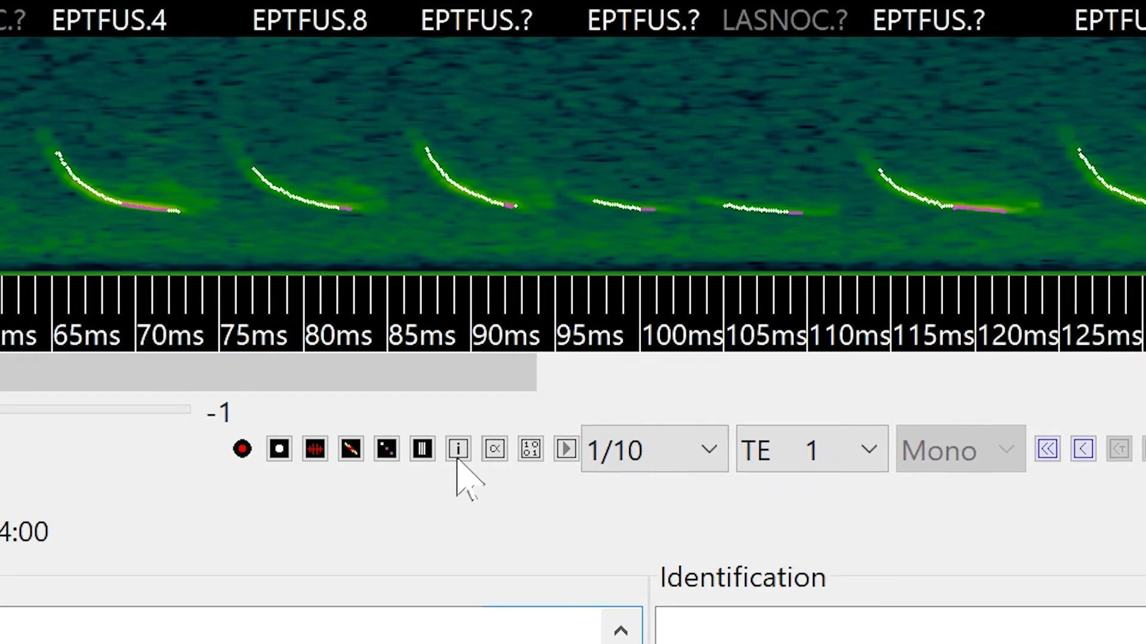
Listen to a boxed group of calls in compressed time, then return to normal view.
left_click(423, 449)
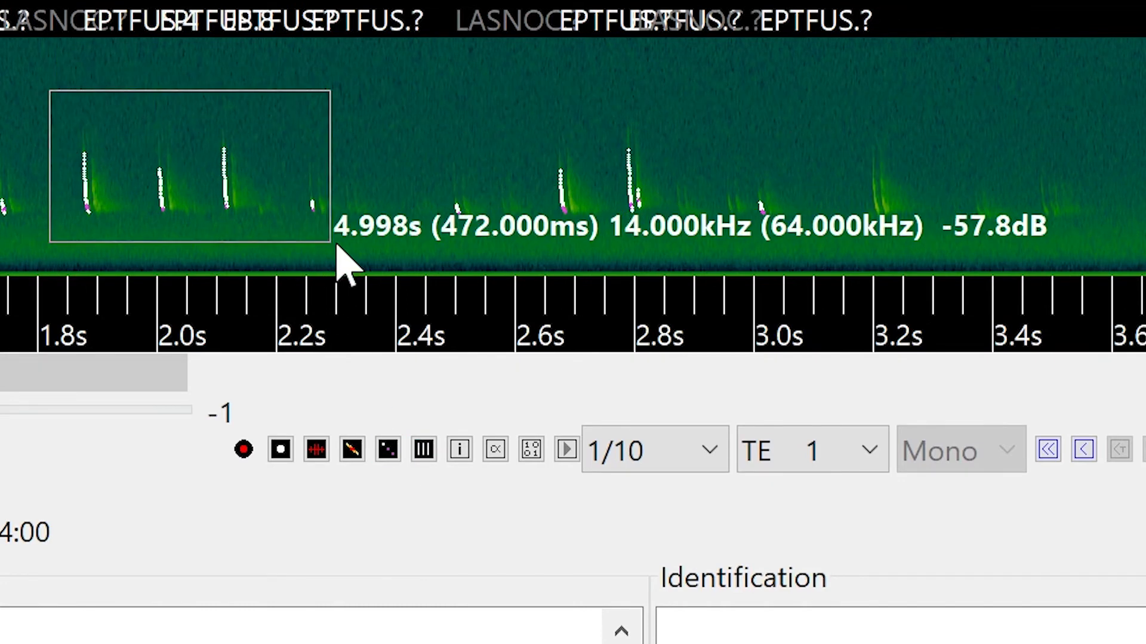
mouse_move(565, 449)
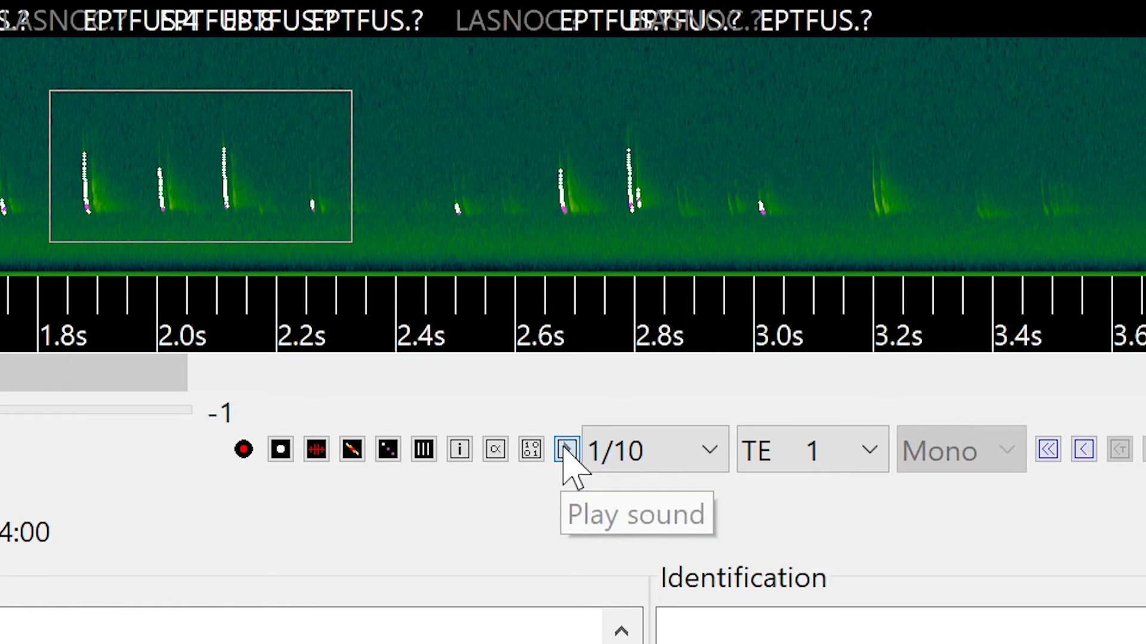
left_click(565, 449)
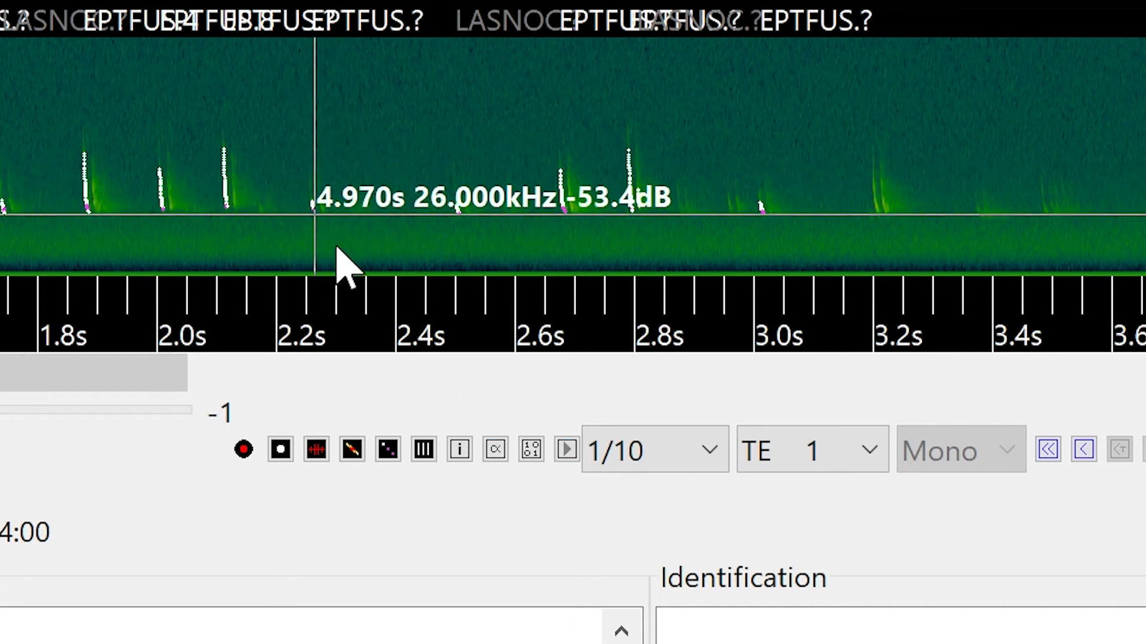
left_click(423, 449)
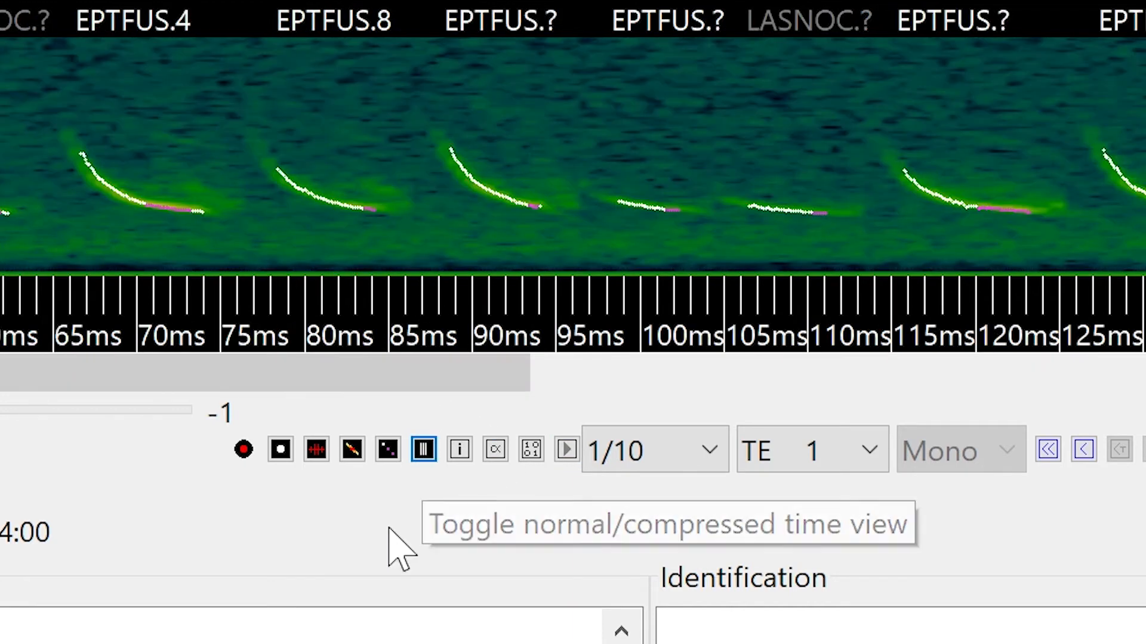
mouse_move(916, 474)
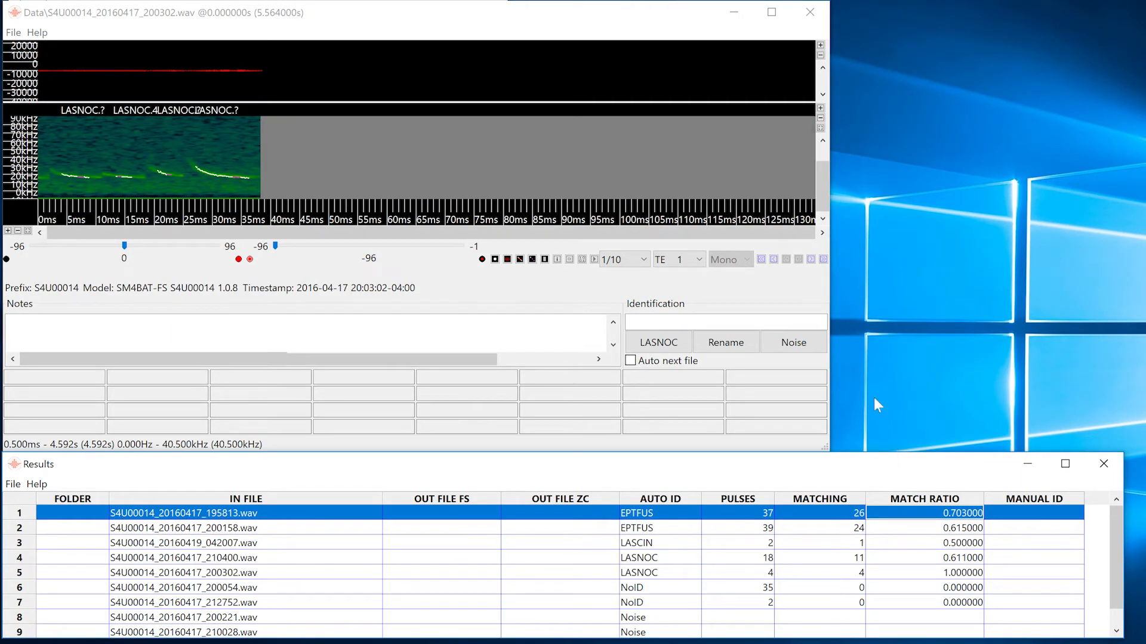
Browse back and forth through the recordings, ending on row 1, S4U00014_20160417_195813.wav (EPTFUS).
left_click(812, 259)
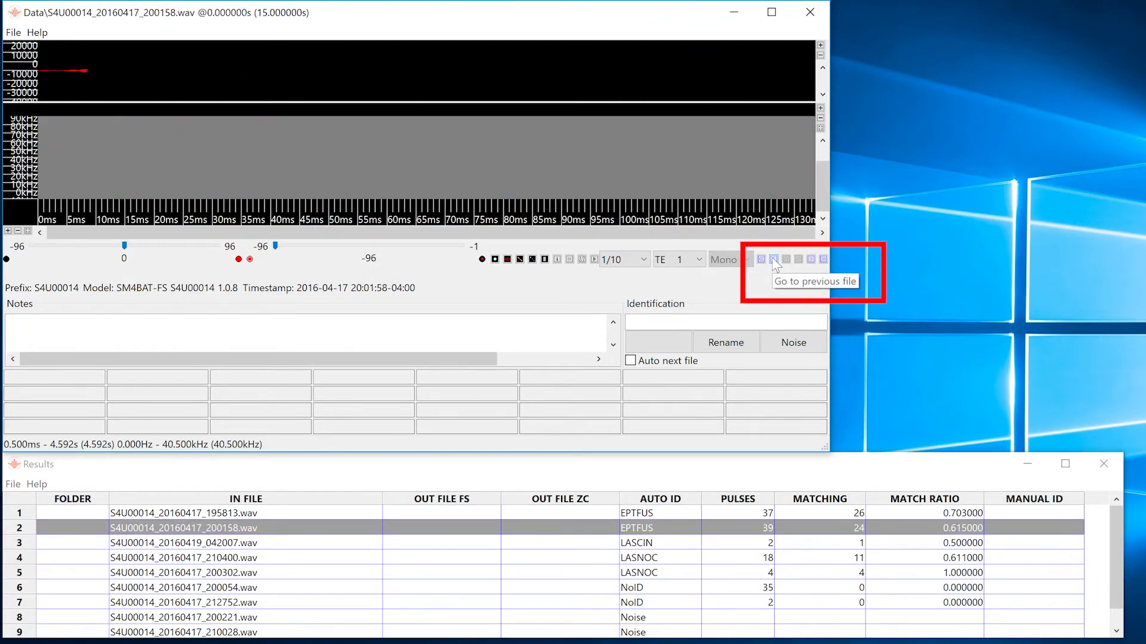
left_click(772, 259)
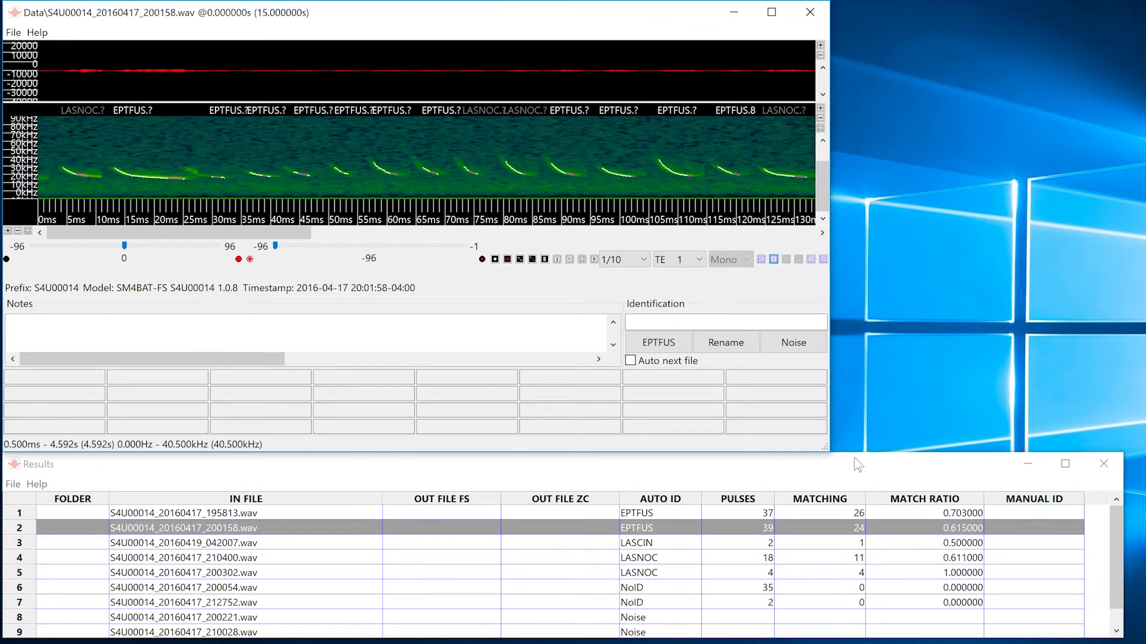
left_click(184, 542)
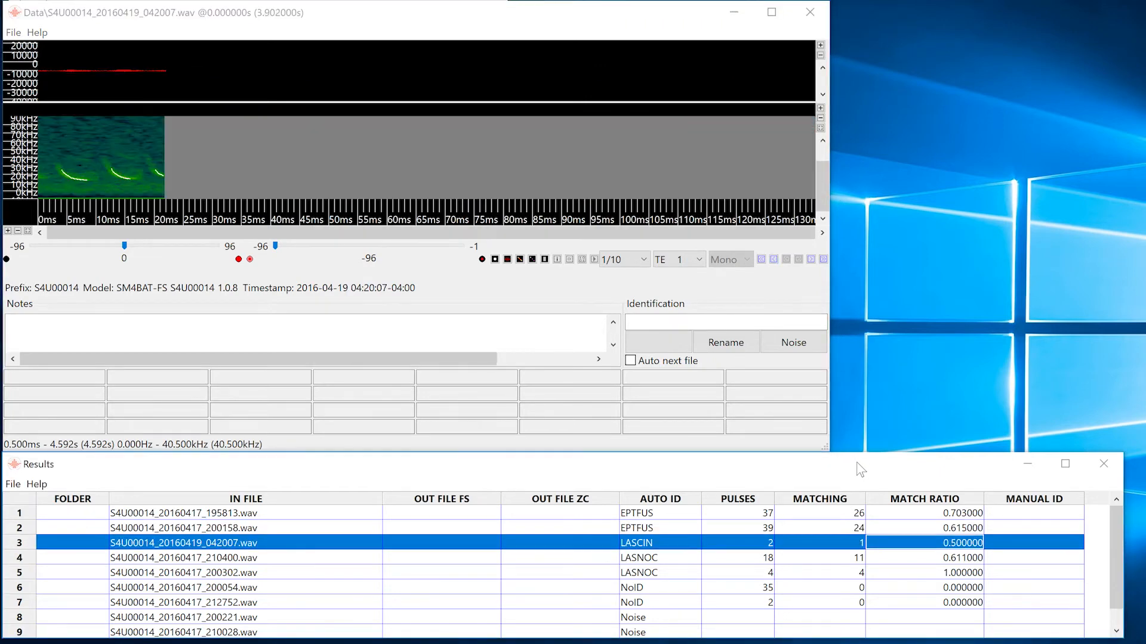
left_click(184, 528)
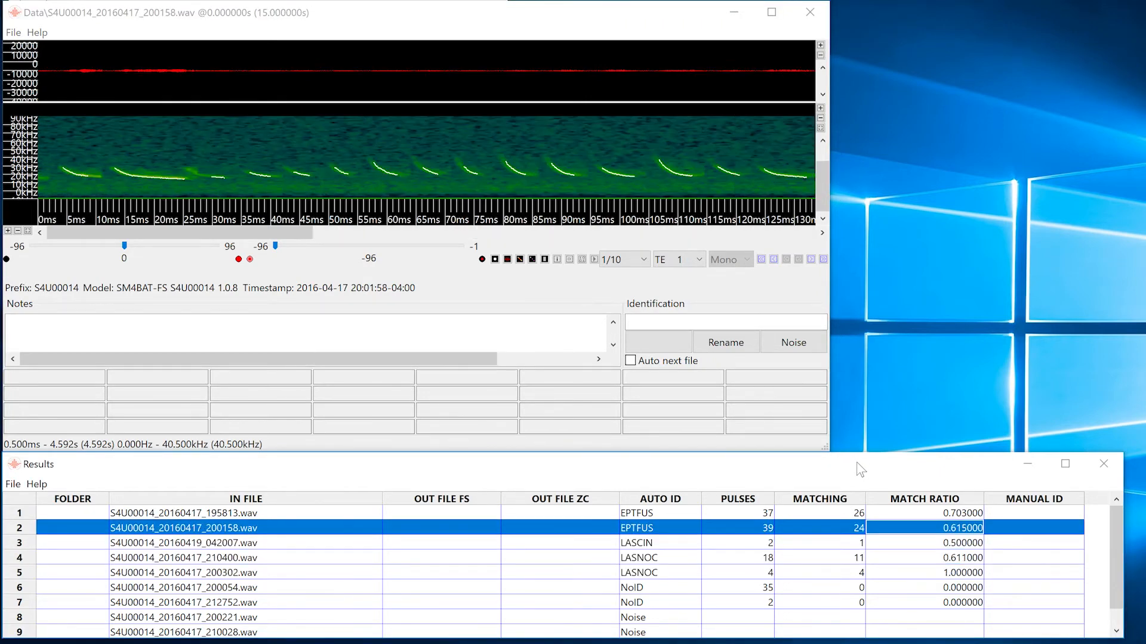
left_click(183, 513)
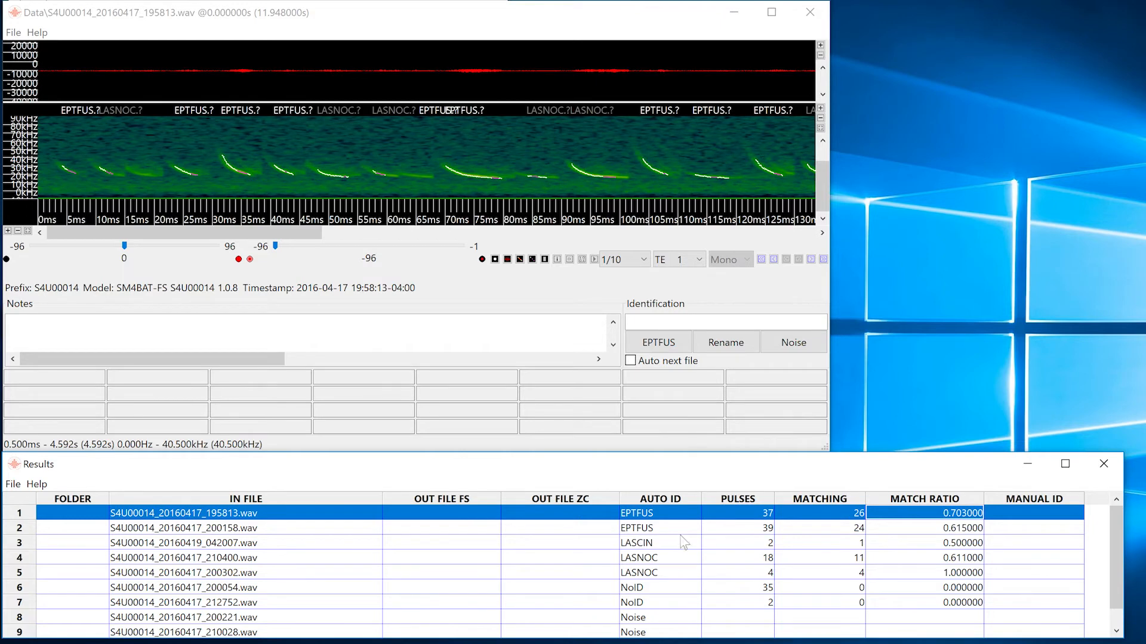
left_click(659, 498)
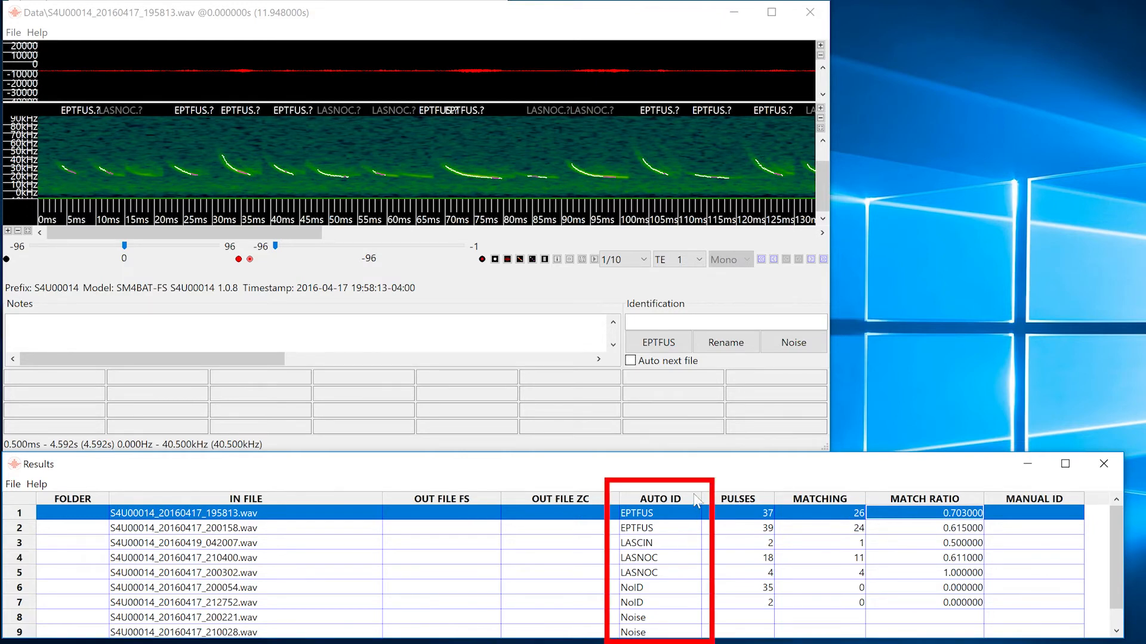
mouse_move(975, 477)
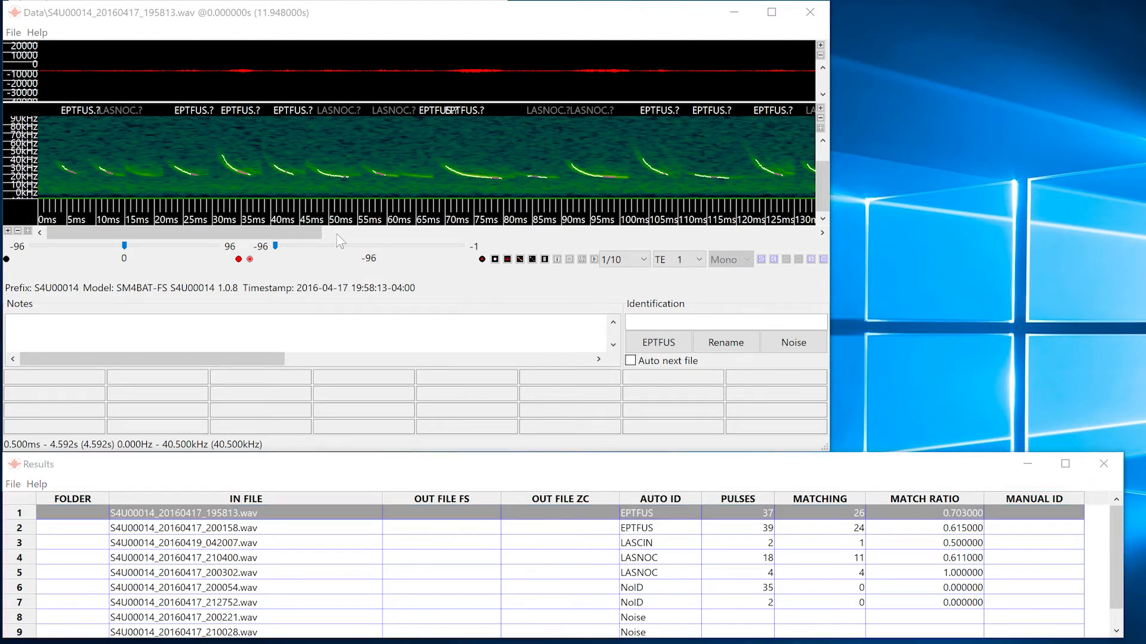
Enable Auto next file and label the loaded recording as EPTFUS.
left_click(12, 32)
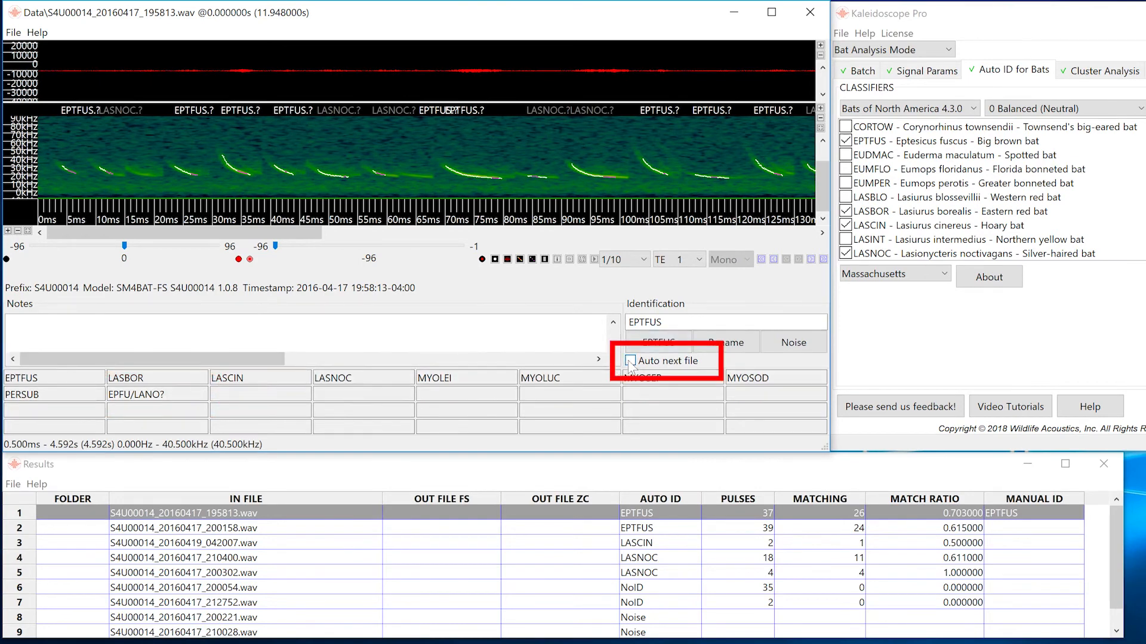
left_click(630, 361)
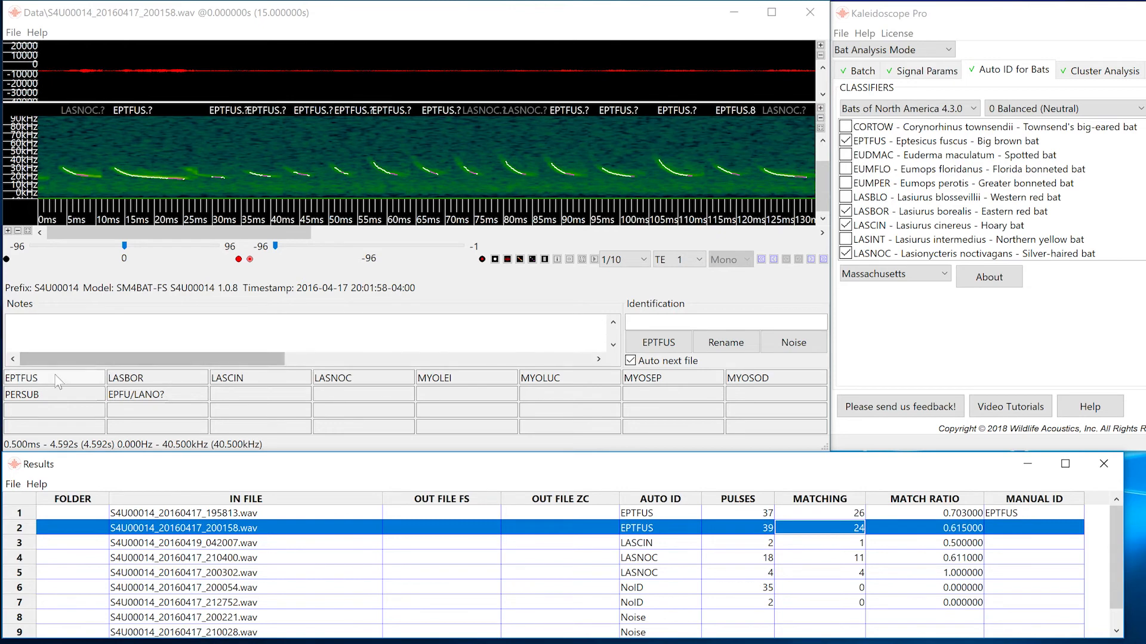
left_click(182, 542)
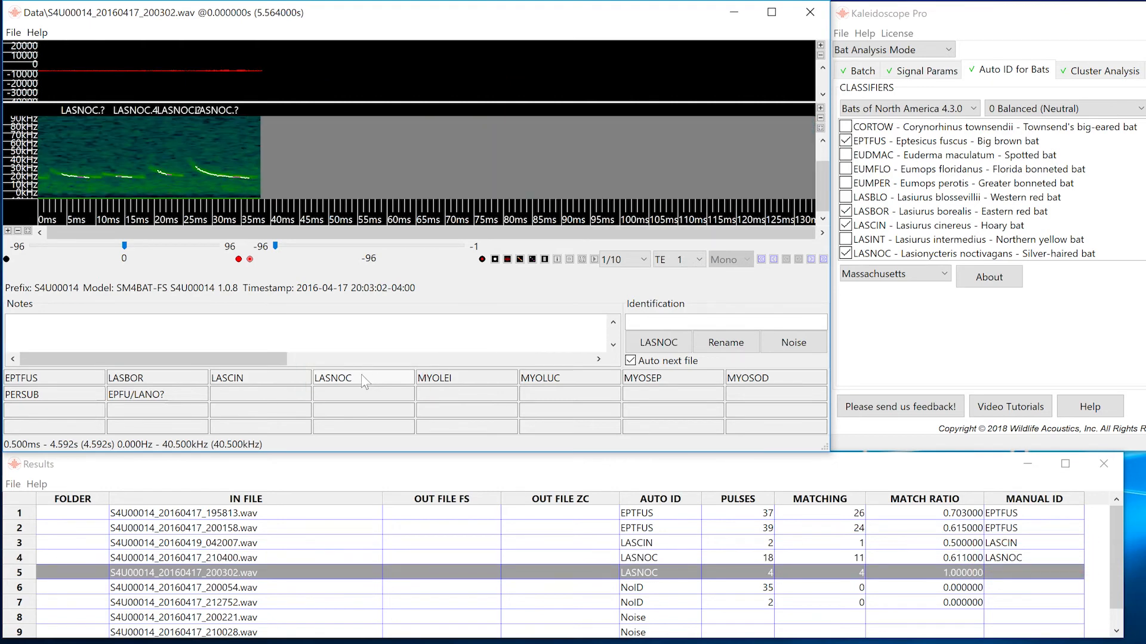
Save the results table via the Results window's File menu.
left_click(12, 483)
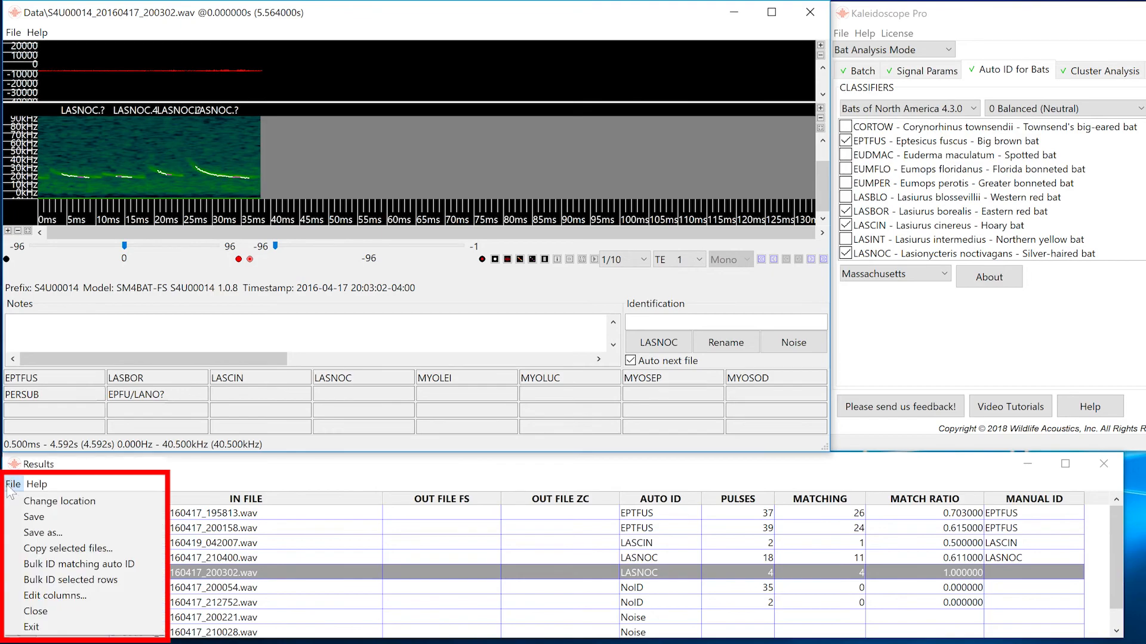
mouse_move(33, 517)
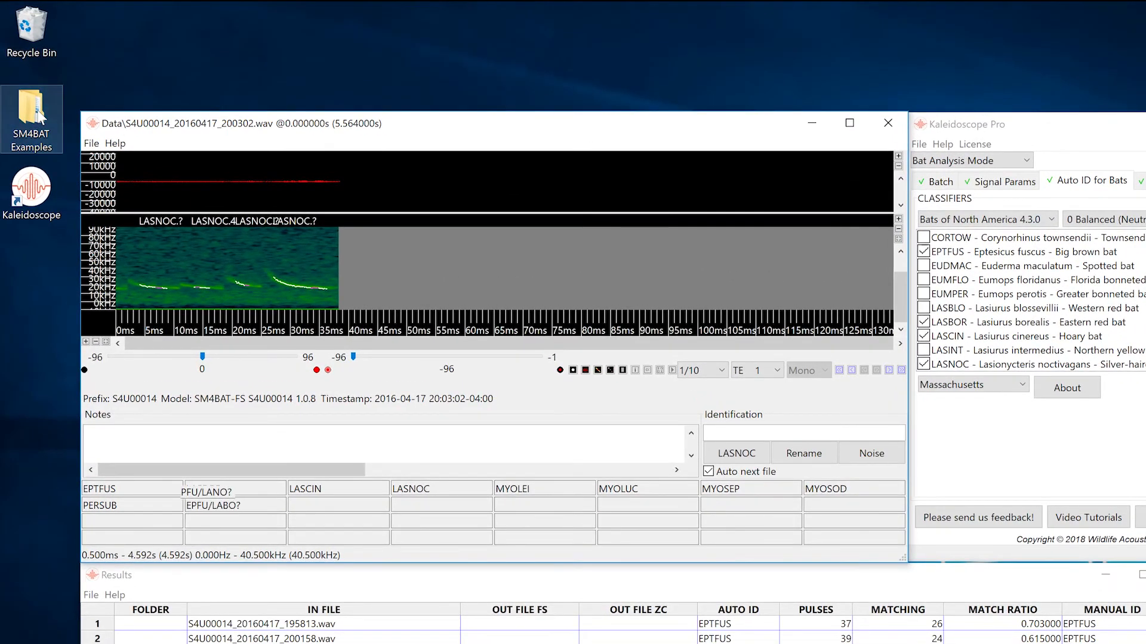
Open id.csv from SM4BAT Examples > Outputs on the desktop.
double_click(31, 119)
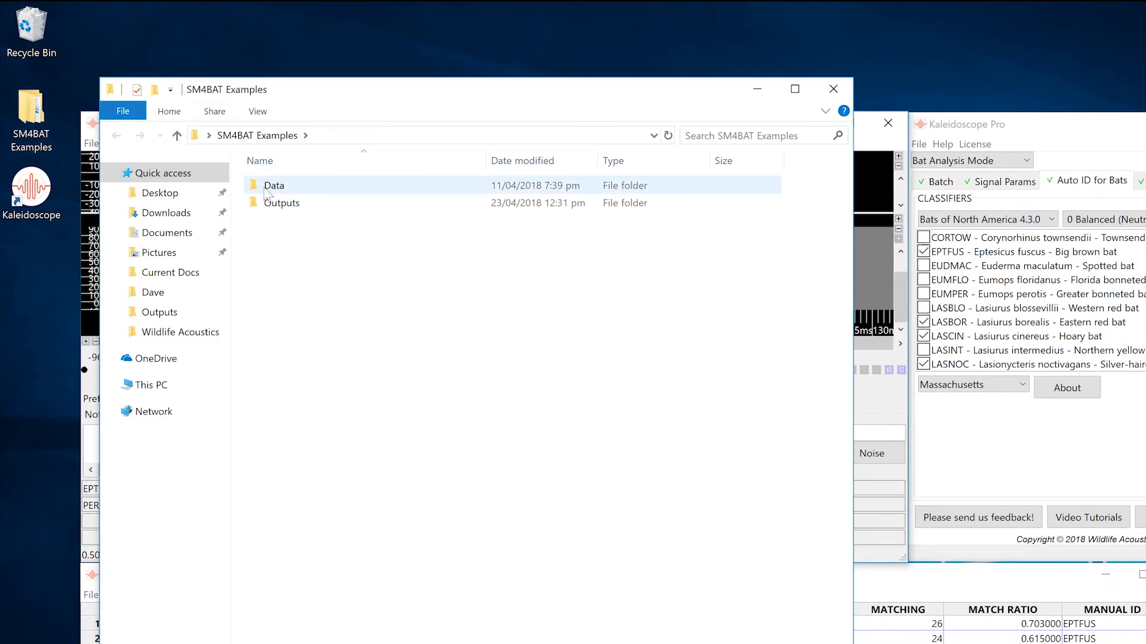
double_click(282, 203)
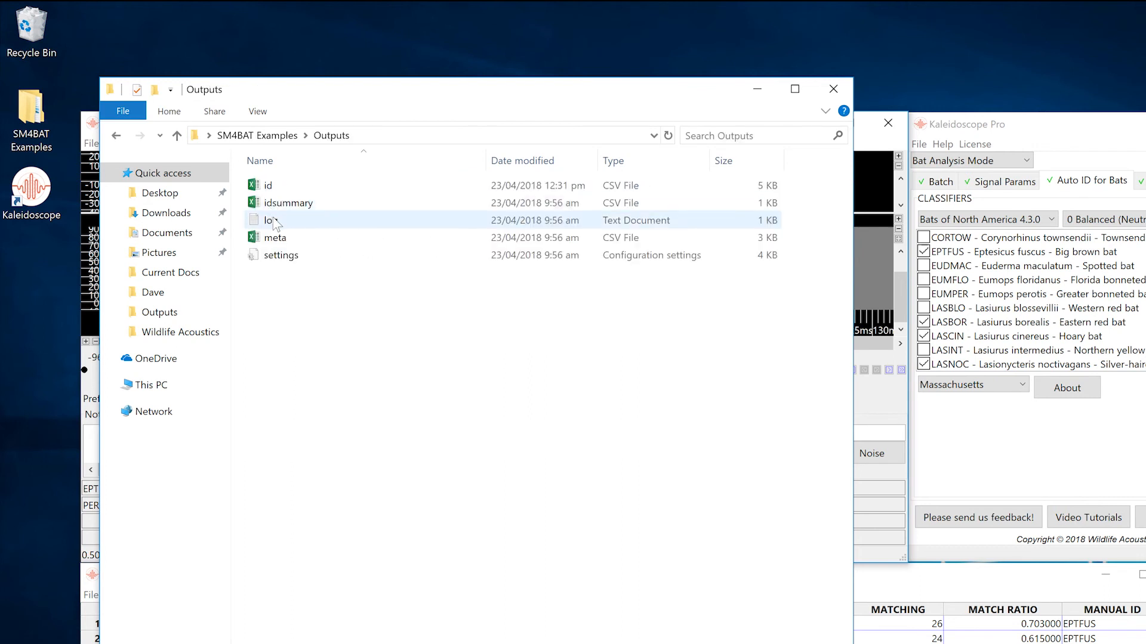
mouse_move(268, 183)
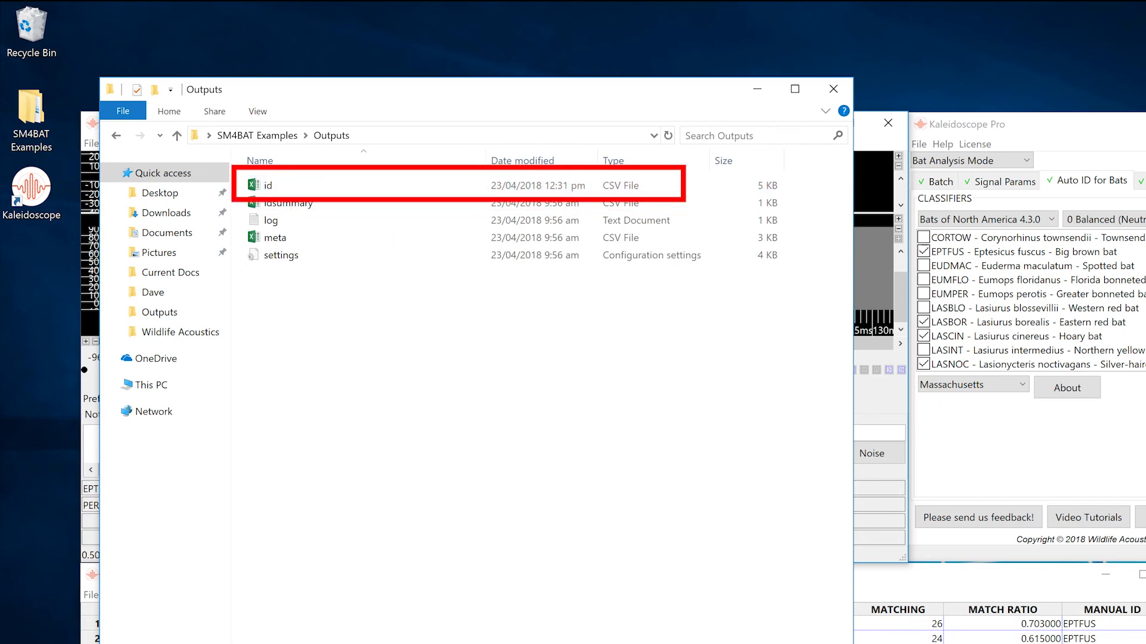
double_click(268, 185)
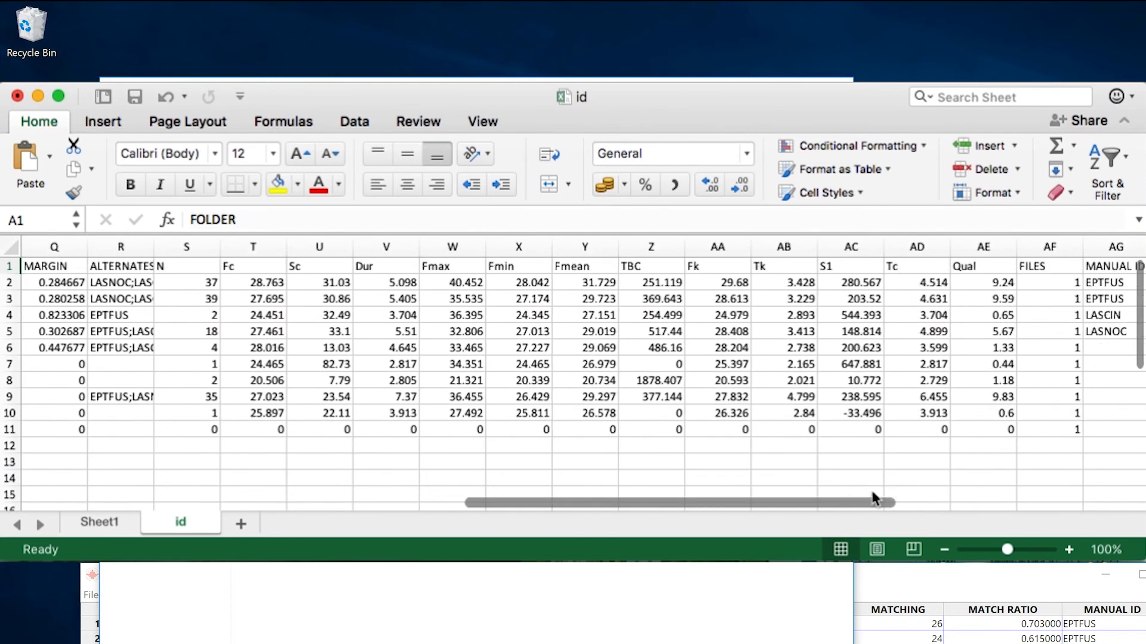
Scroll right to column AG, MANUAL ID, showing EPTFUS, EPTFUS, LASCIN, LASNOC.
scroll("right", 3)
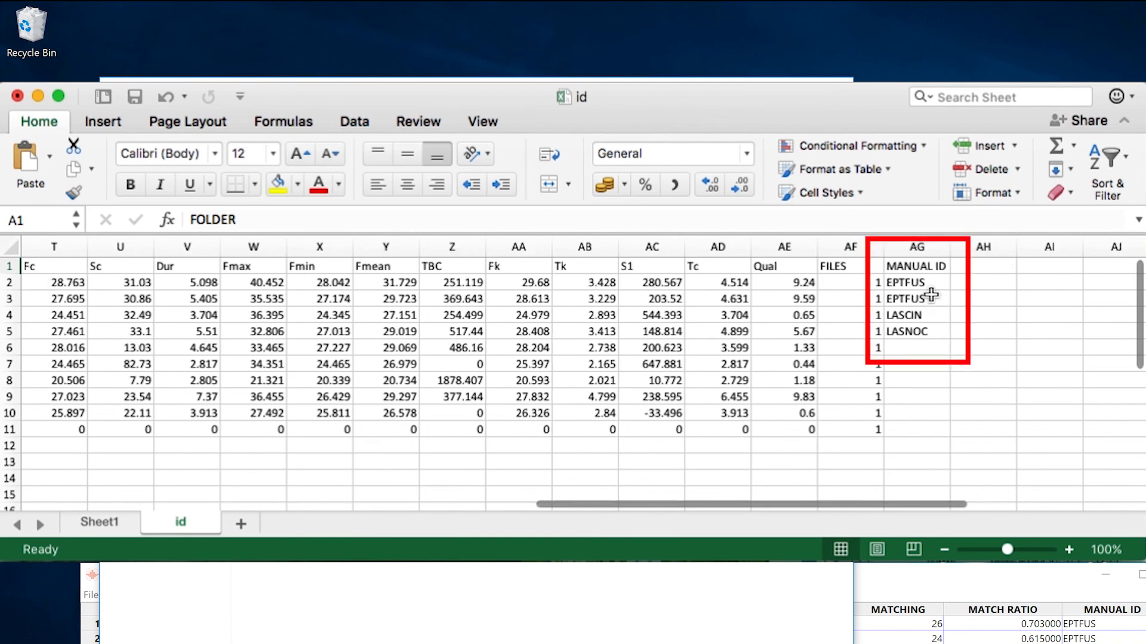